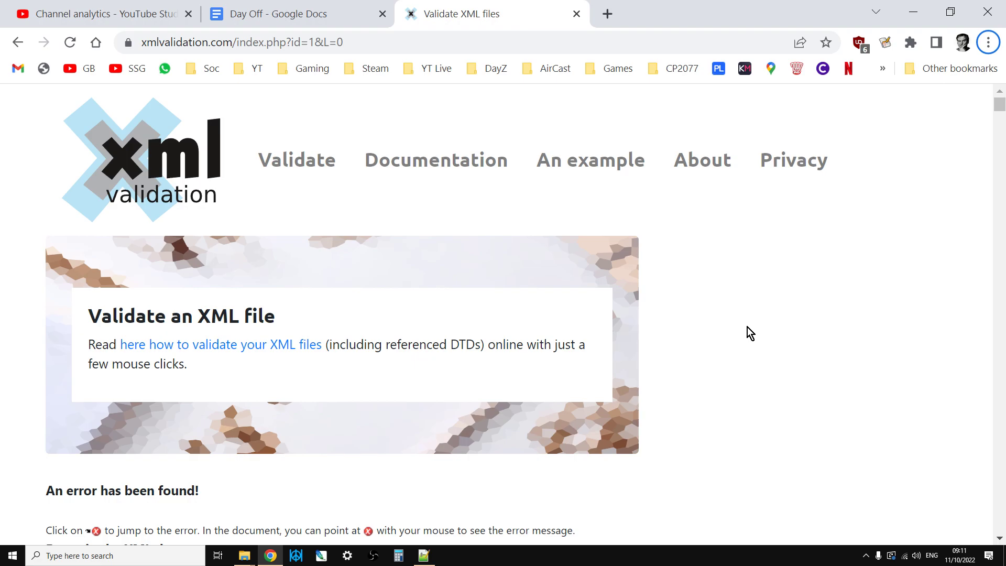
Jump to the reported error location in the document, inspect it, and return to the top of the file
scroll(down, 3)
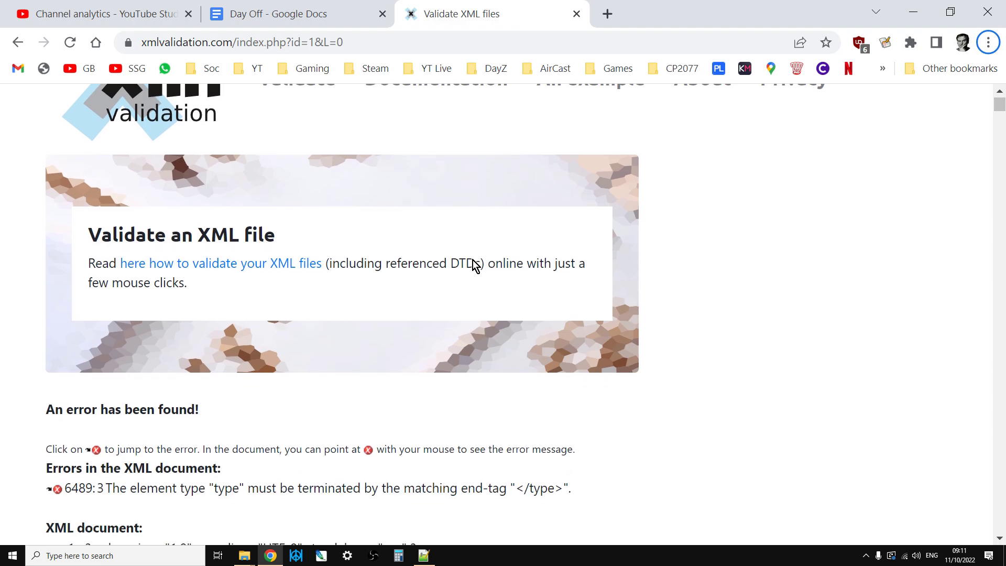
mouse_move(473, 264)
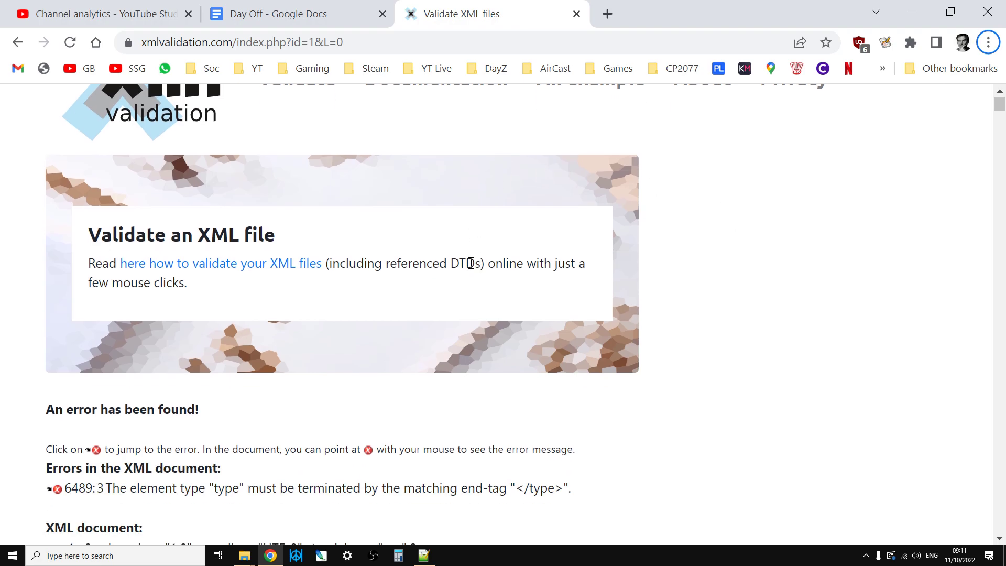
mouse_move(448, 245)
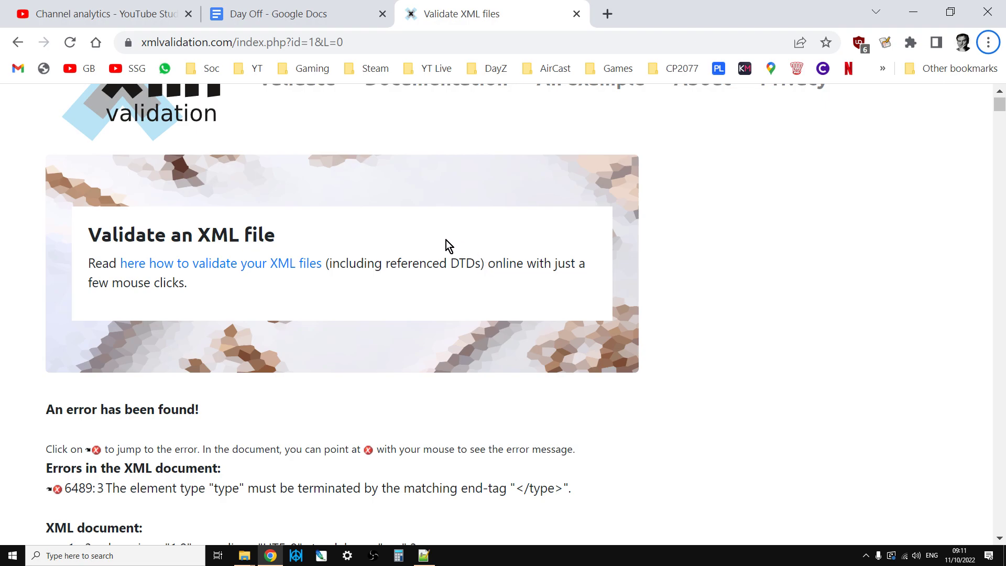
mouse_move(441, 250)
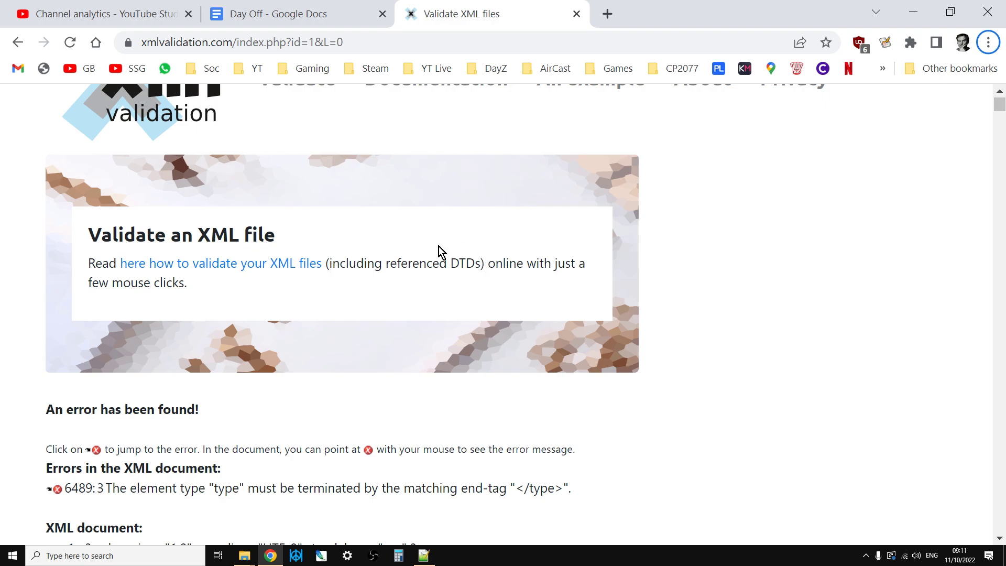
mouse_move(411, 259)
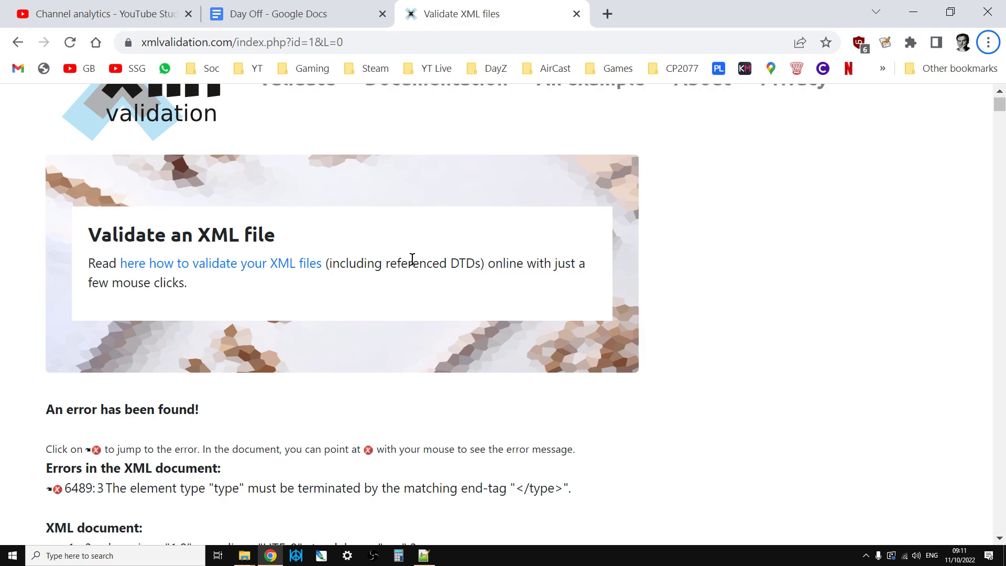
scroll(down, 3)
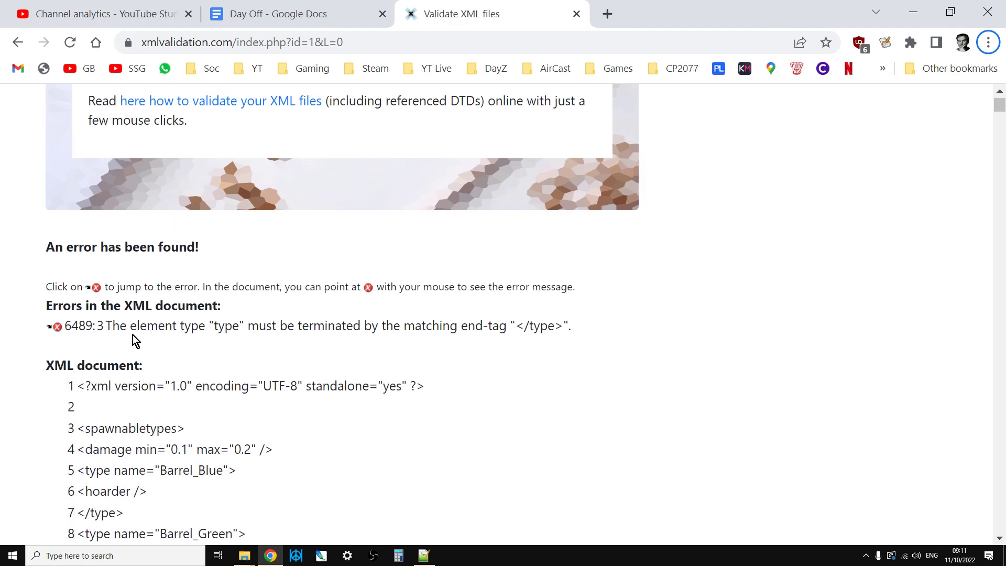
click(55, 325)
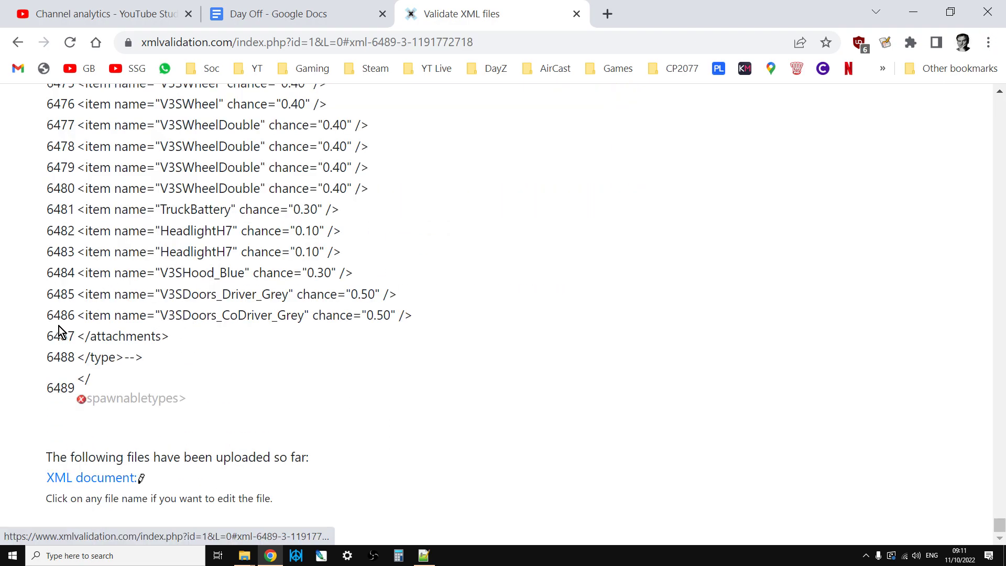
double_click(128, 398)
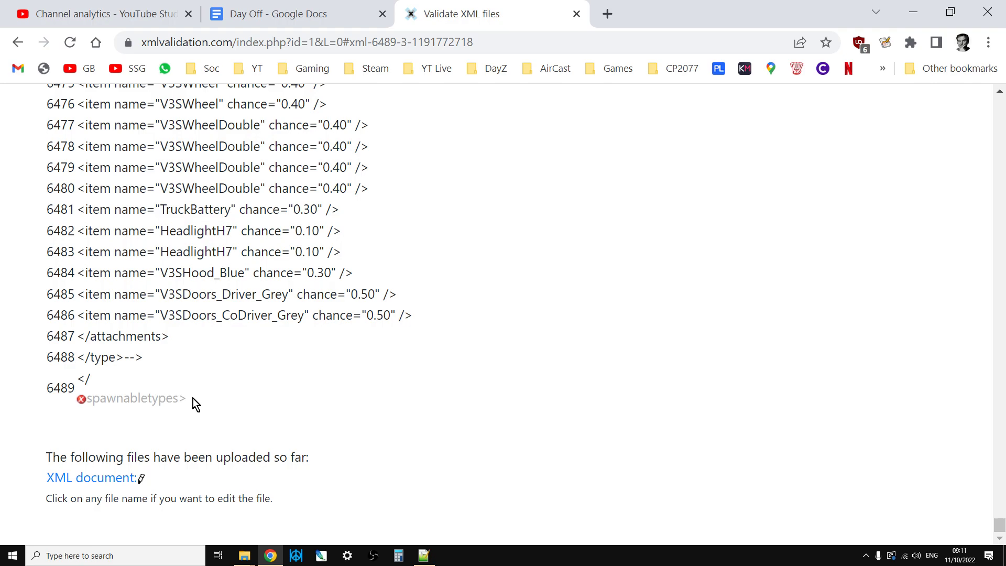
double_click(128, 399)
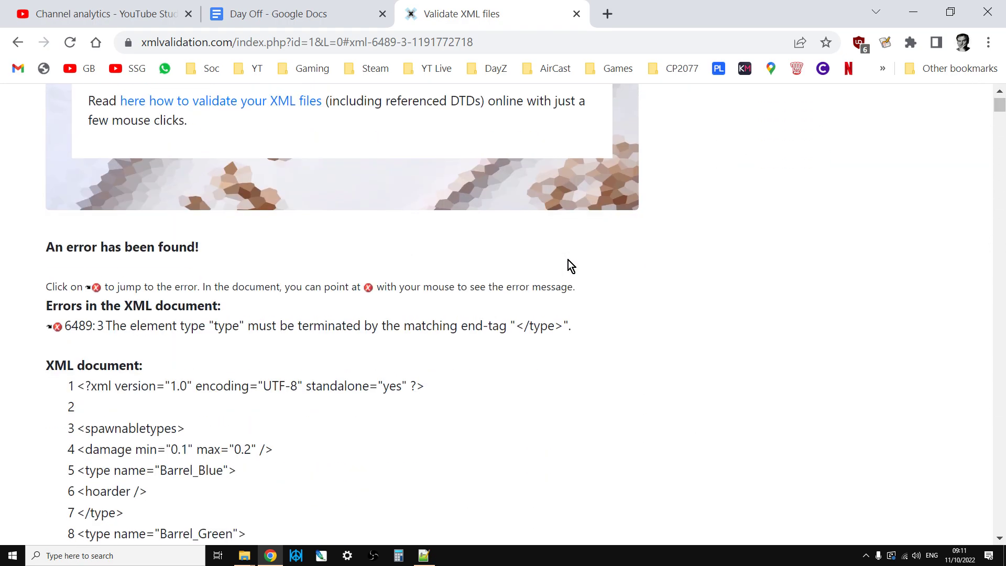
mouse_move(587, 492)
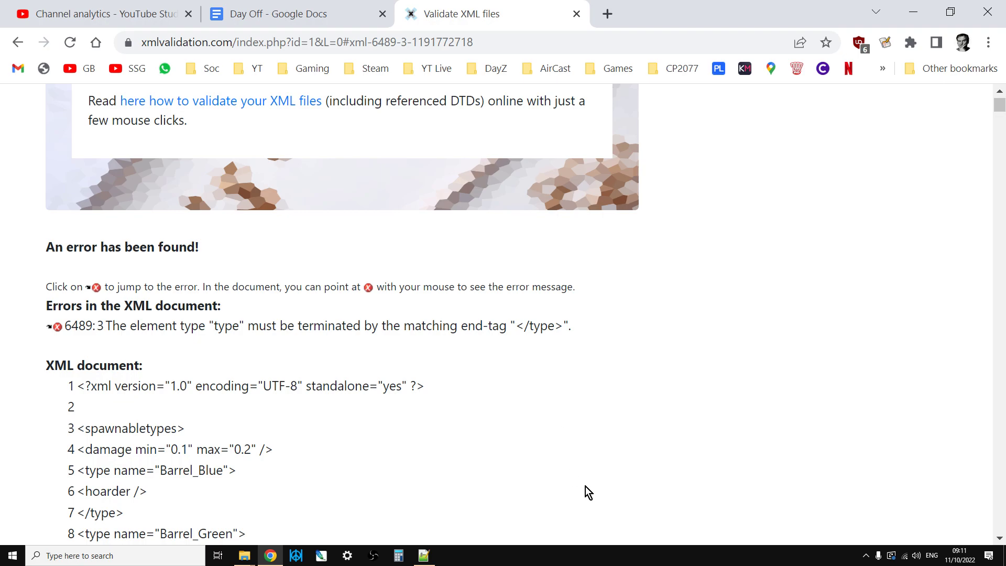
mouse_move(435, 519)
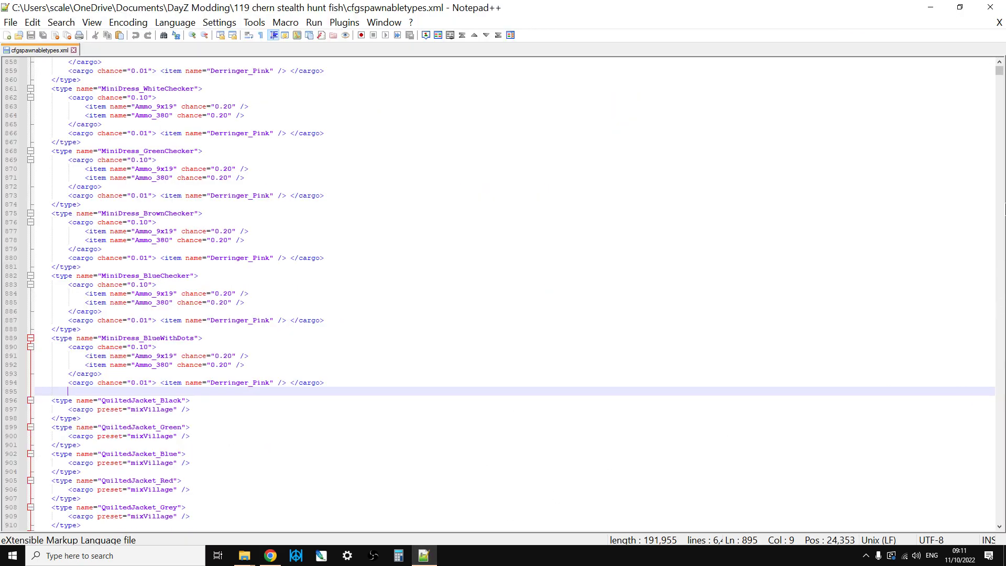
key(ctrl+Home)
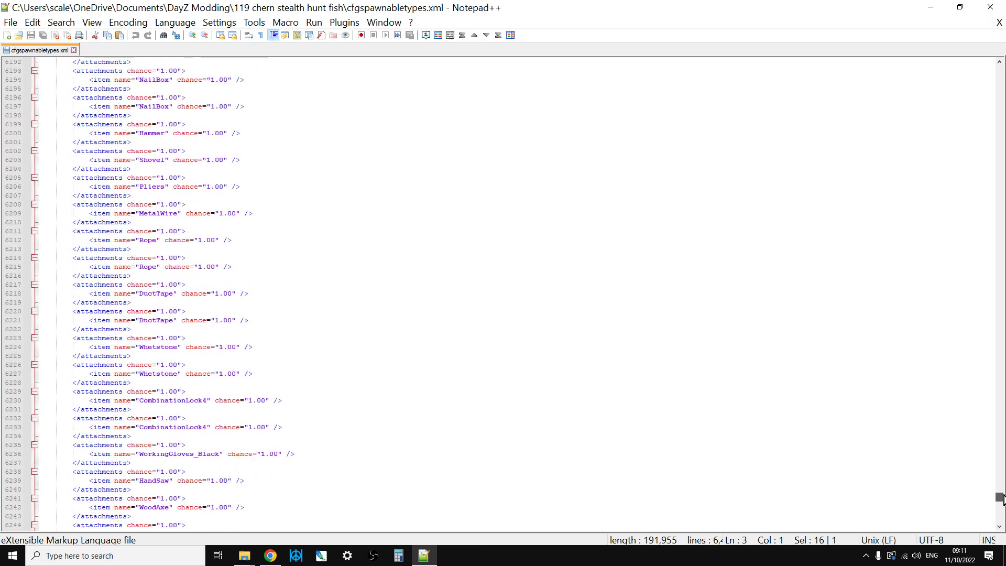
scroll(down, 3)
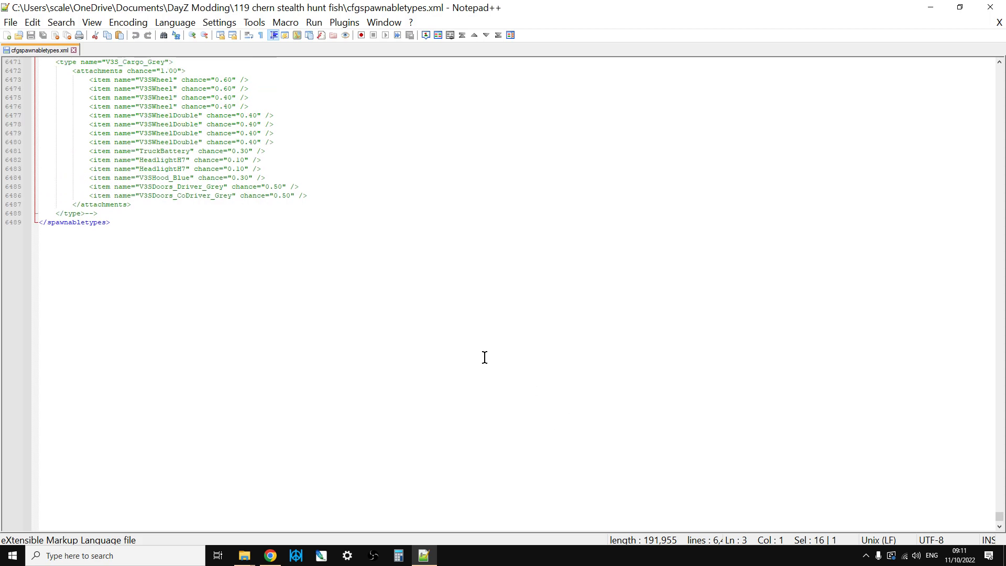
mouse_move(792, 351)
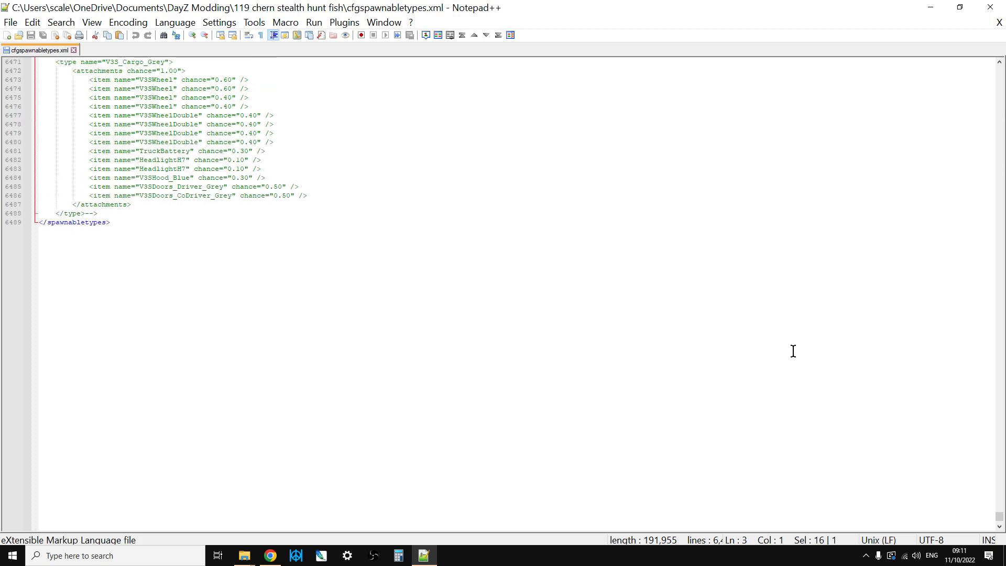
scroll(up, 3)
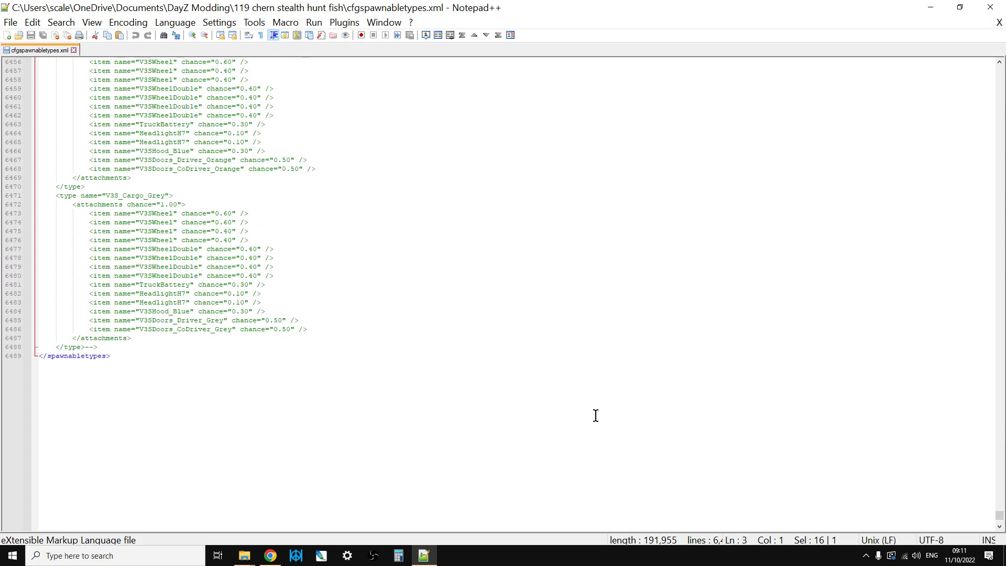
scroll(up, 3)
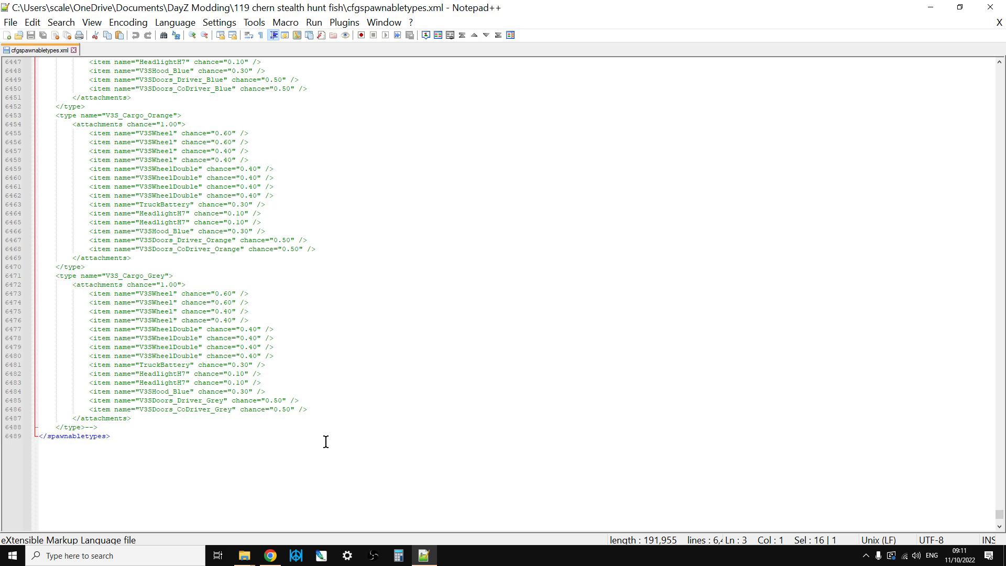
mouse_move(836, 412)
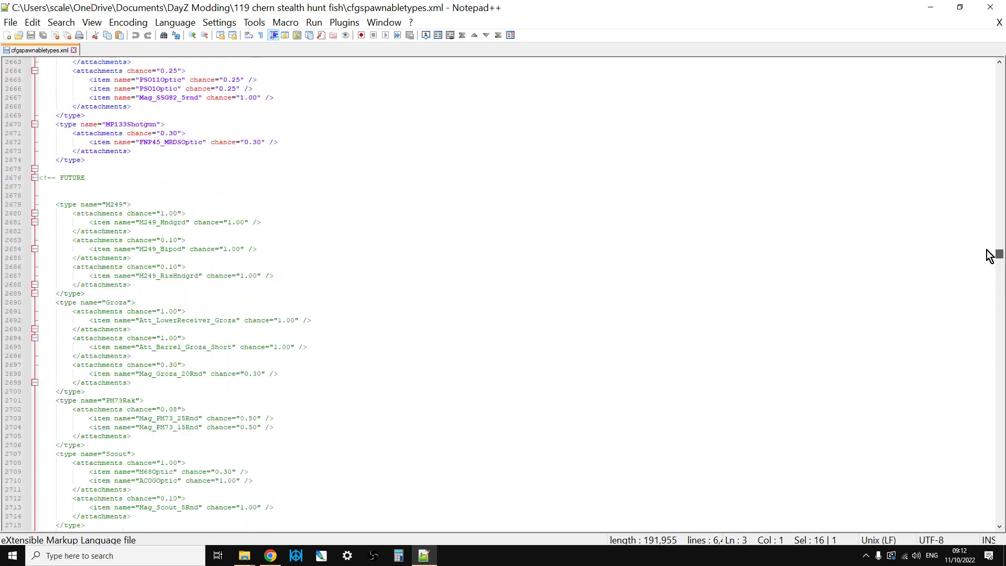
key(ctrl+Home)
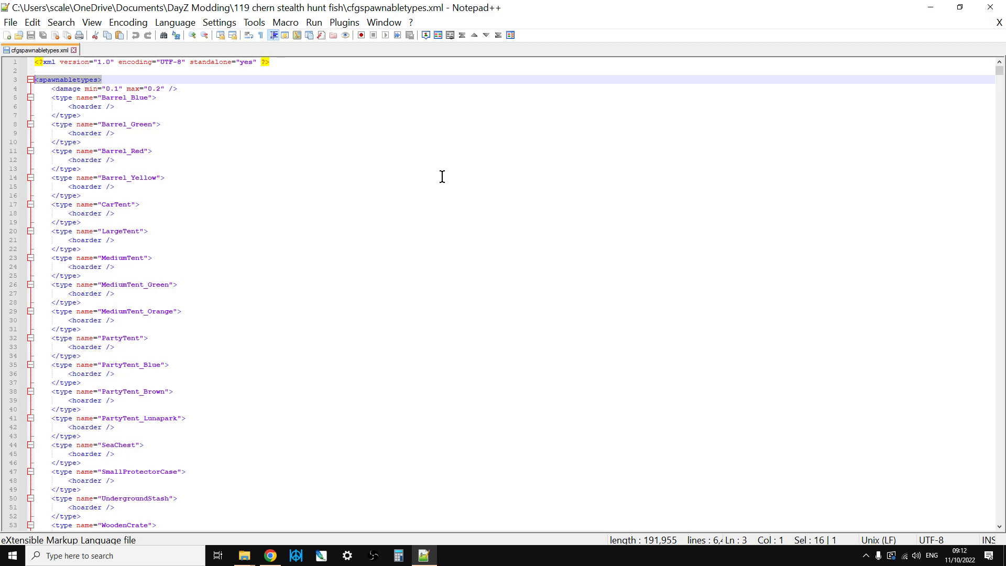
mouse_move(343, 218)
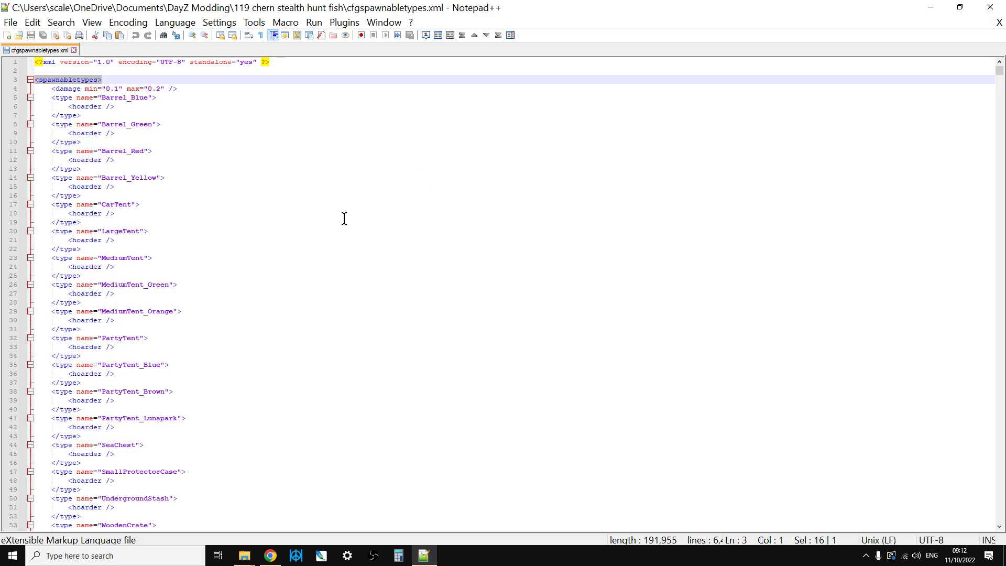
mouse_move(244, 555)
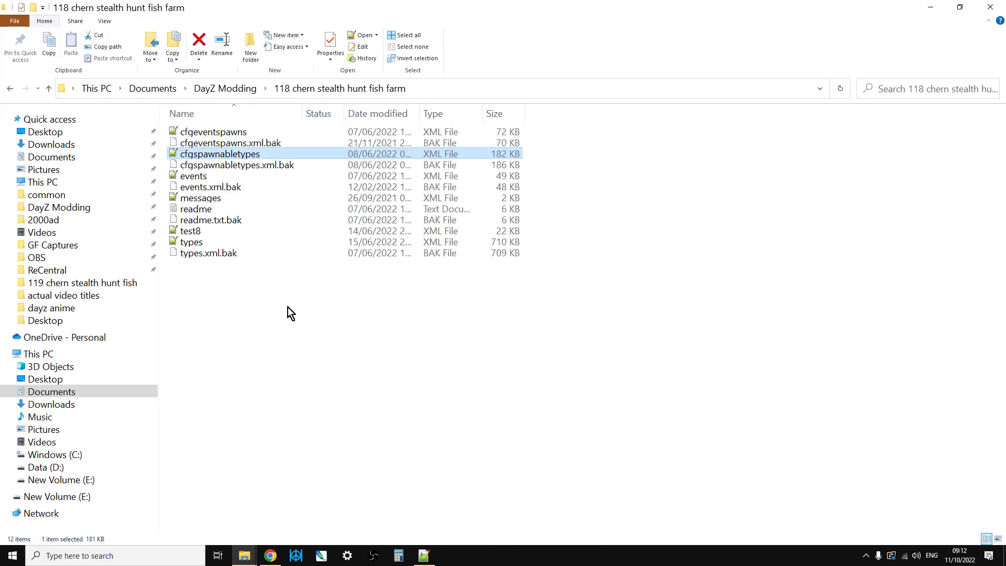
Open the 118 folder's cfgspawnabletypes.xml in Notepad++ and switch back to the 119 file's tab
right_click(219, 153)
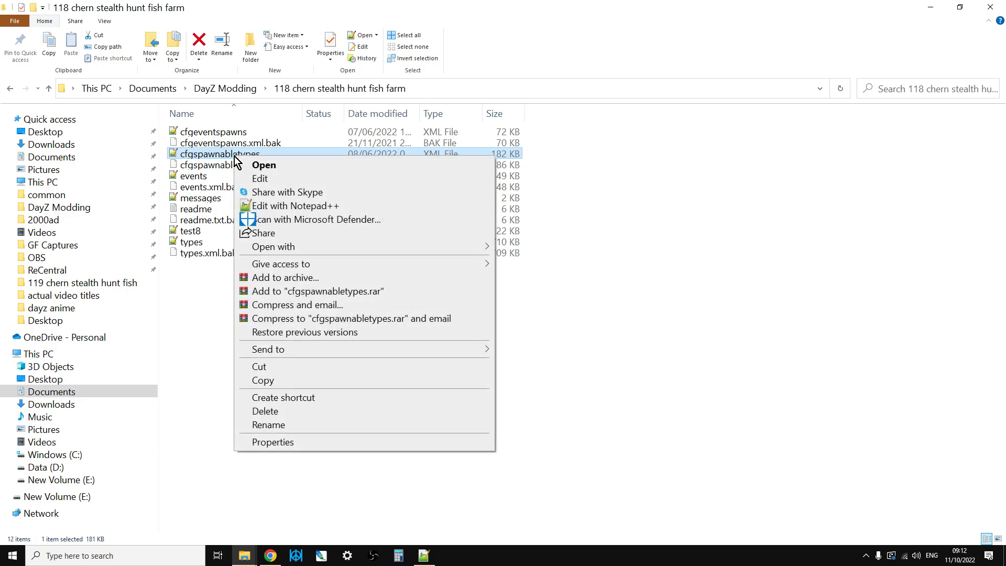
click(295, 206)
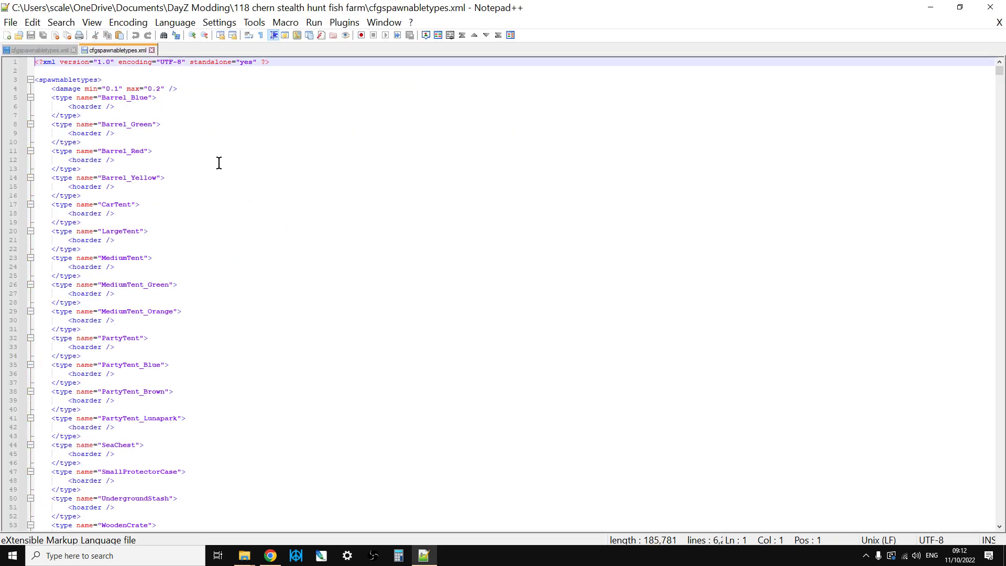
mouse_move(227, 158)
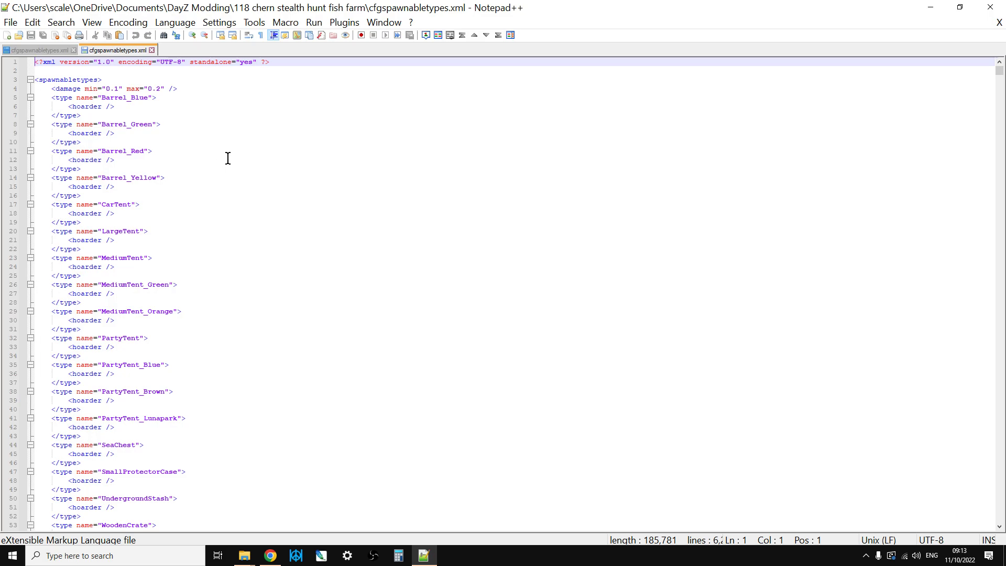
mouse_move(213, 52)
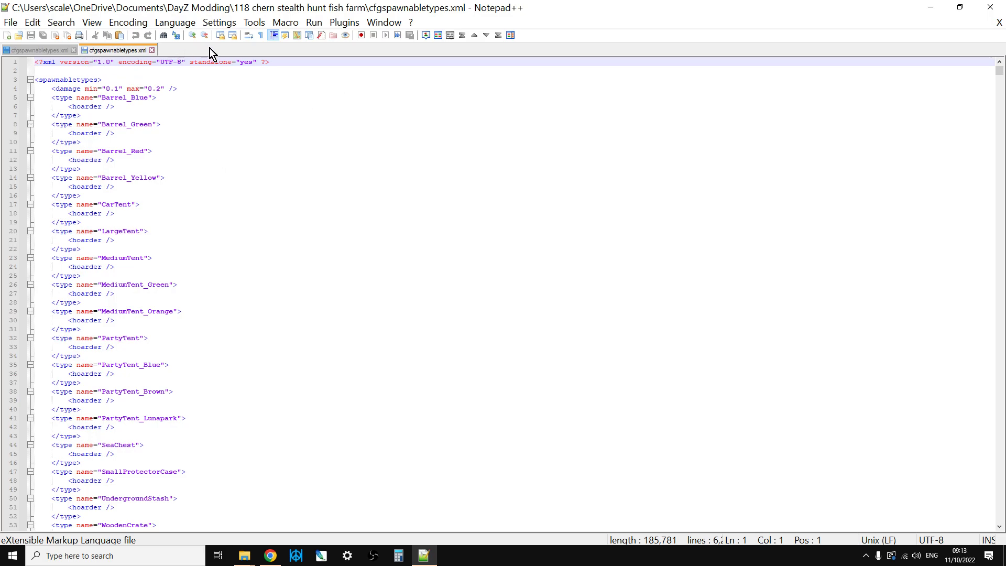
click(344, 22)
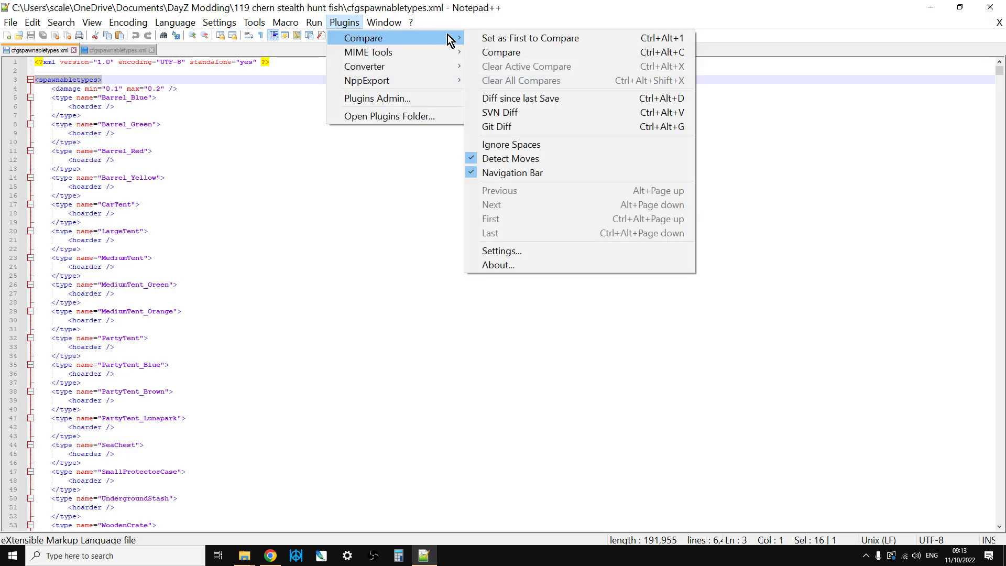
Compare both cfgspawnabletypes.xml files side by side and scroll the differences down to the MiniDress Derringer_Pink lines
click(501, 52)
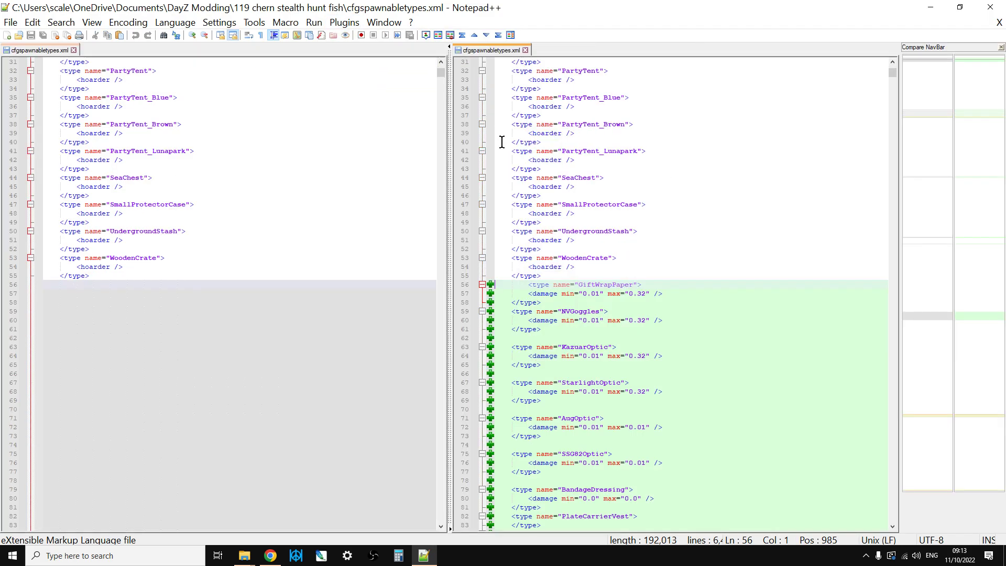
scroll(down, 3)
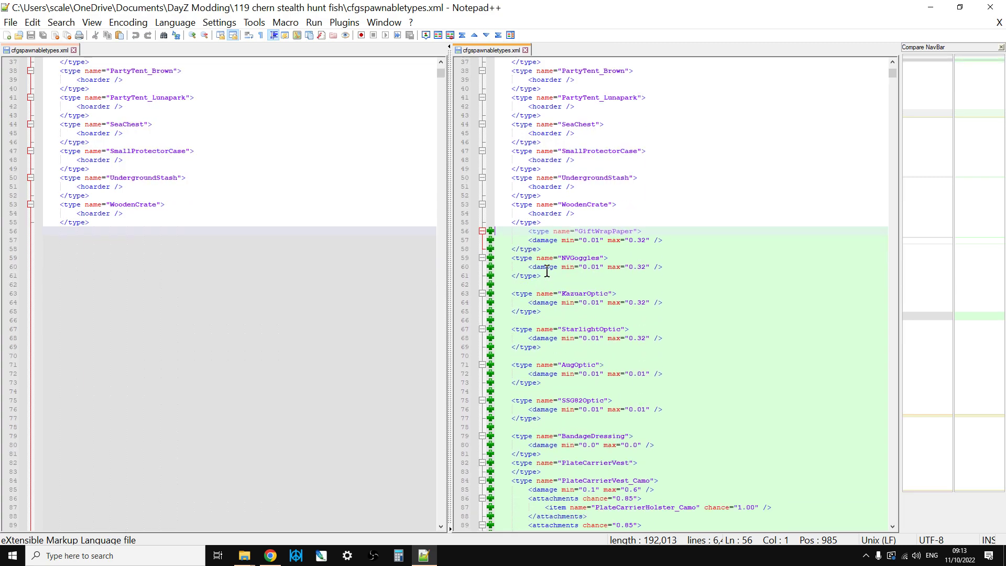
scroll(down, 3)
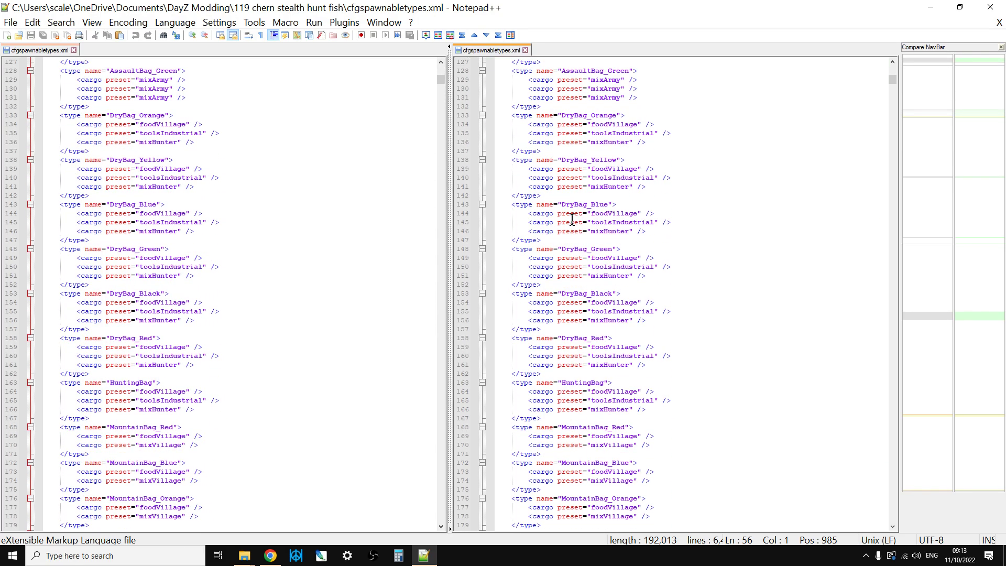
scroll(down, 3)
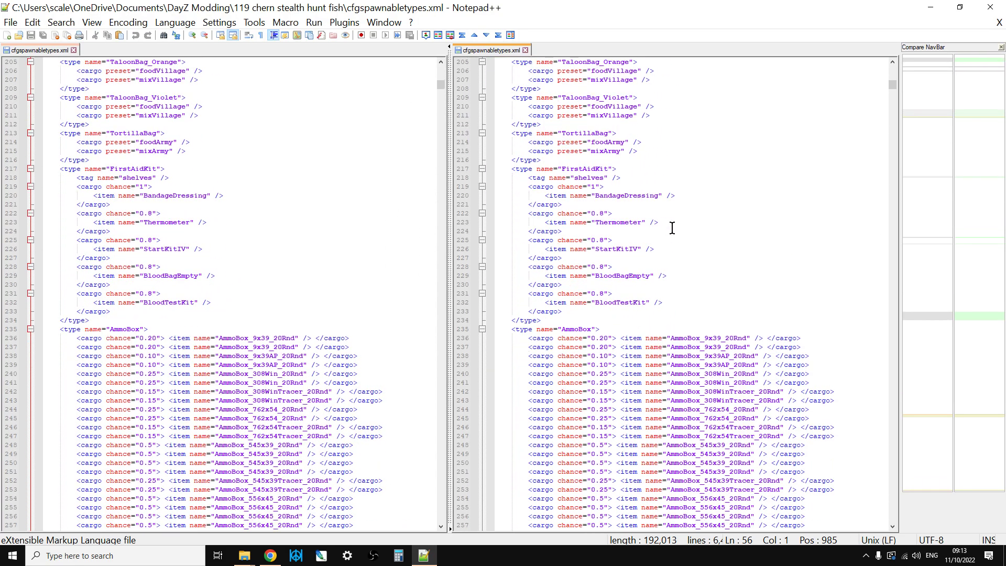
scroll(down, 3)
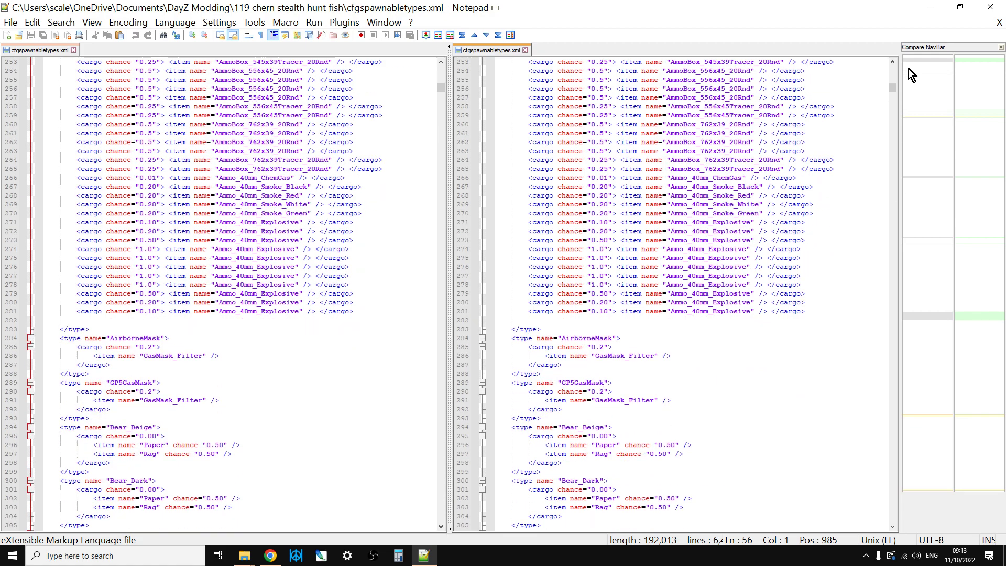
mouse_move(922, 76)
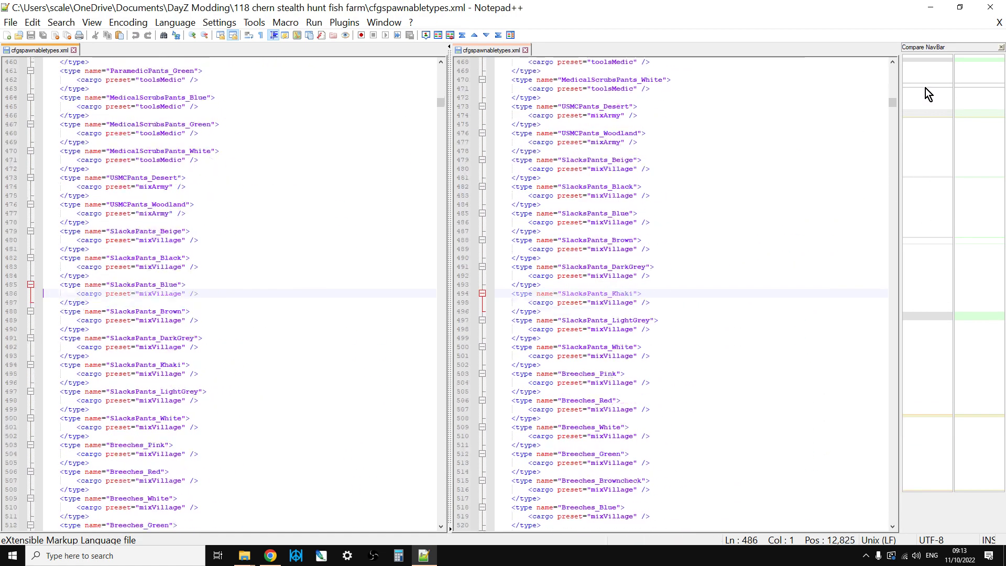
scroll(down, 3)
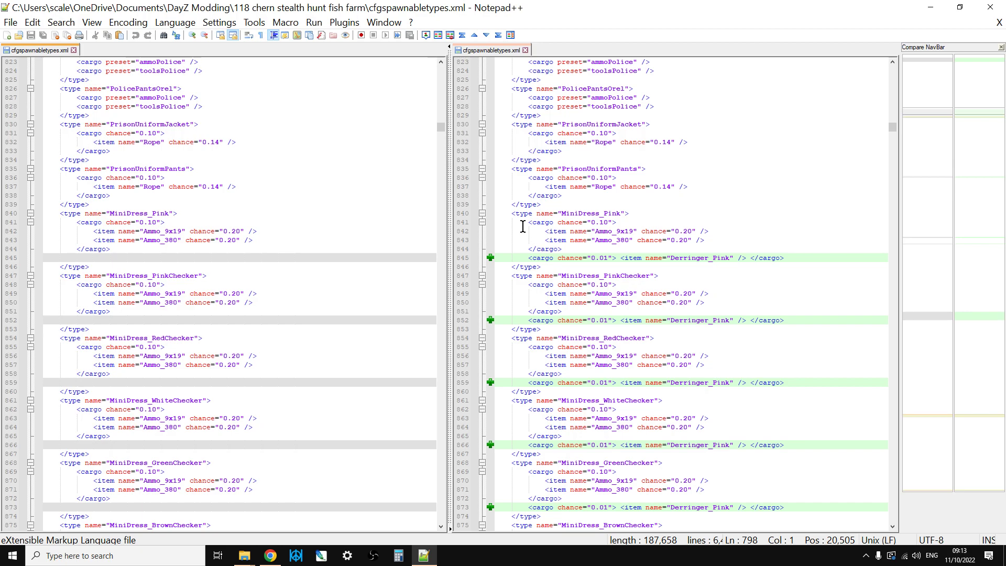
mouse_move(532, 216)
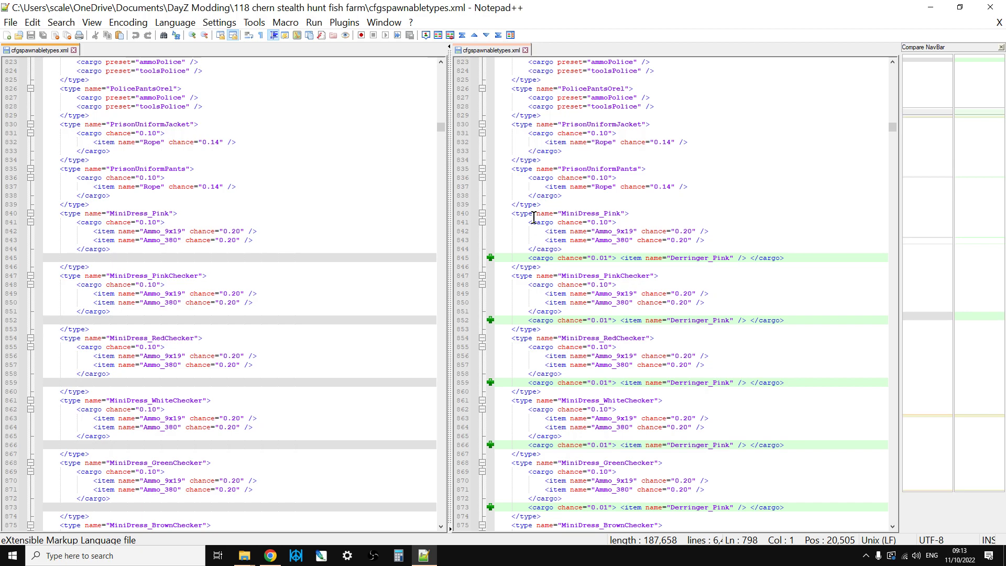
mouse_move(533, 213)
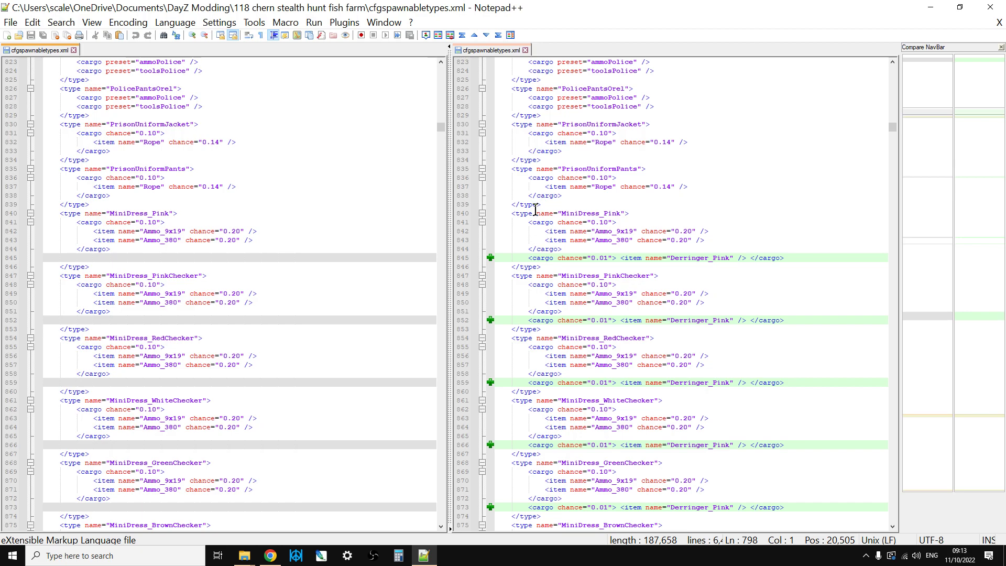
Scroll the comparison to line 894 where MiniDress_BlueWithDots' </type> is replaced by a Derringer_Pink line
scroll(down, 3)
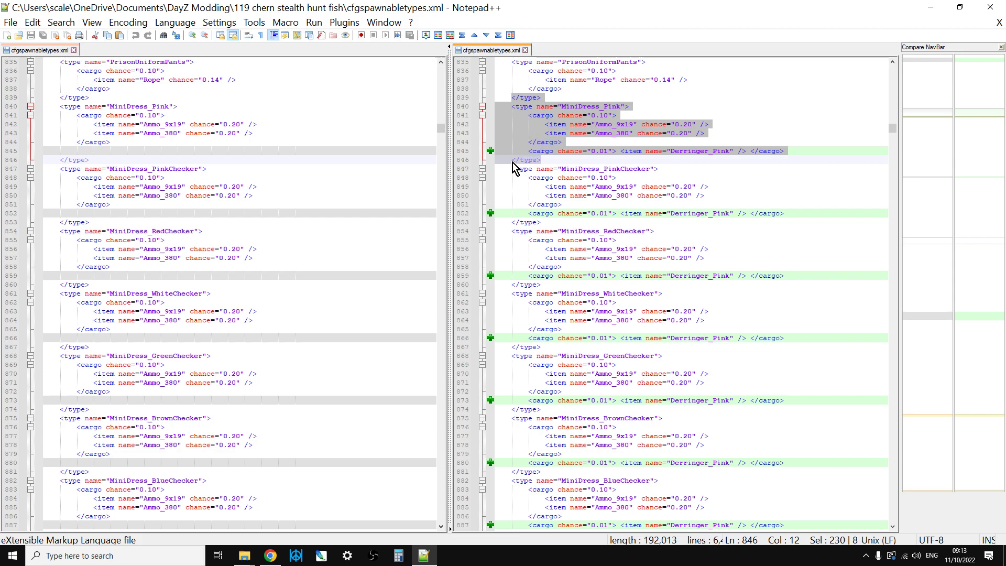
mouse_move(528, 225)
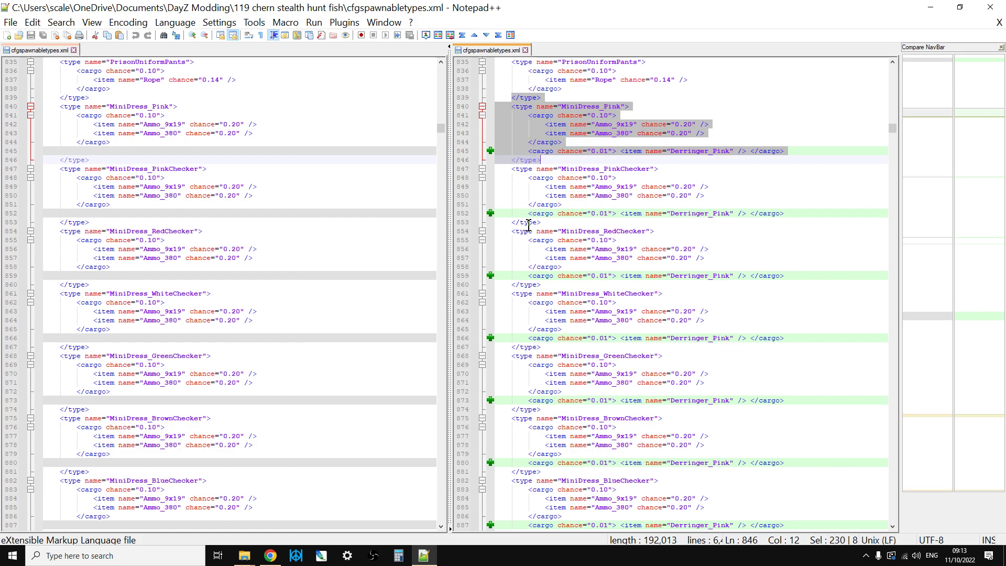
scroll(down, 3)
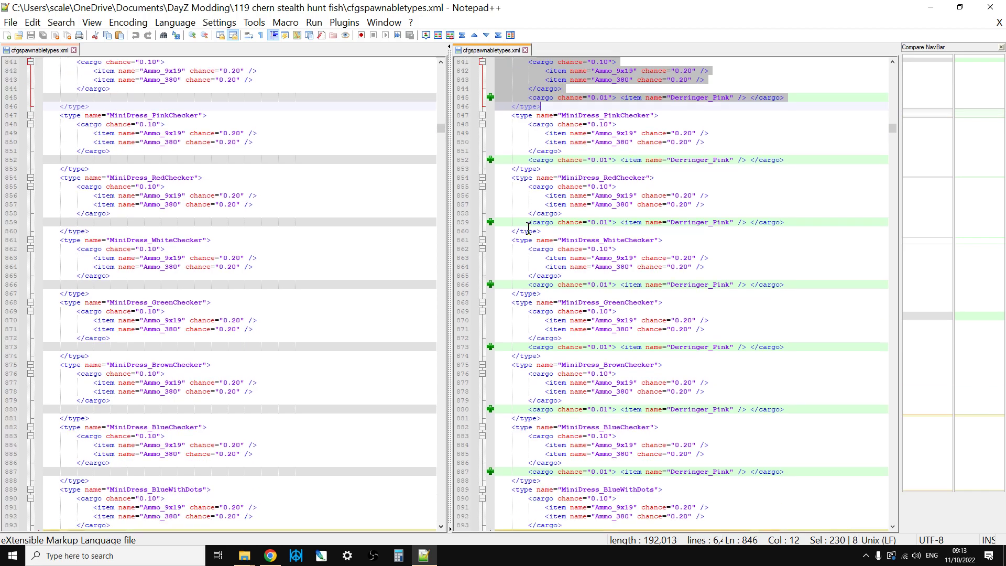
scroll(down, 3)
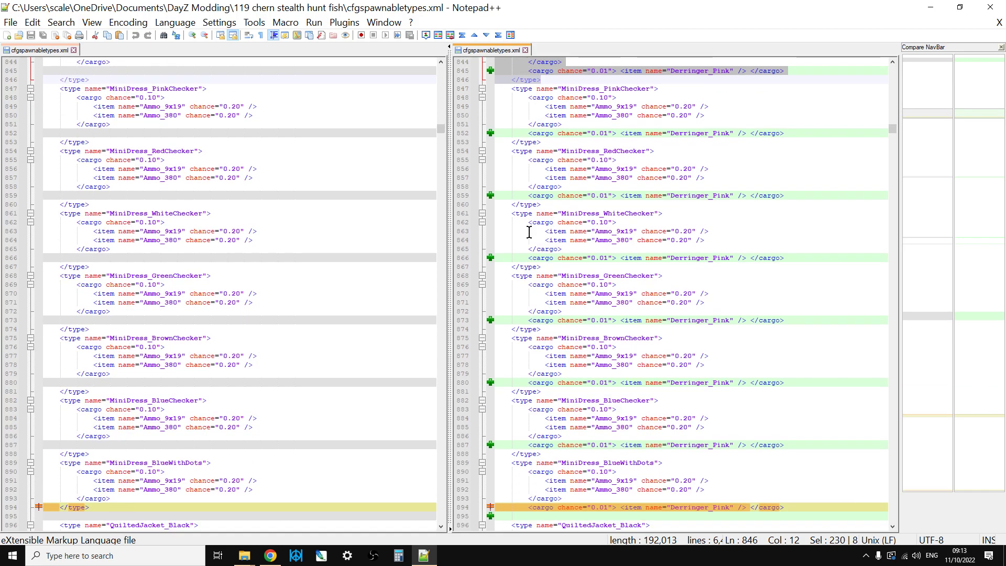
scroll(down, 3)
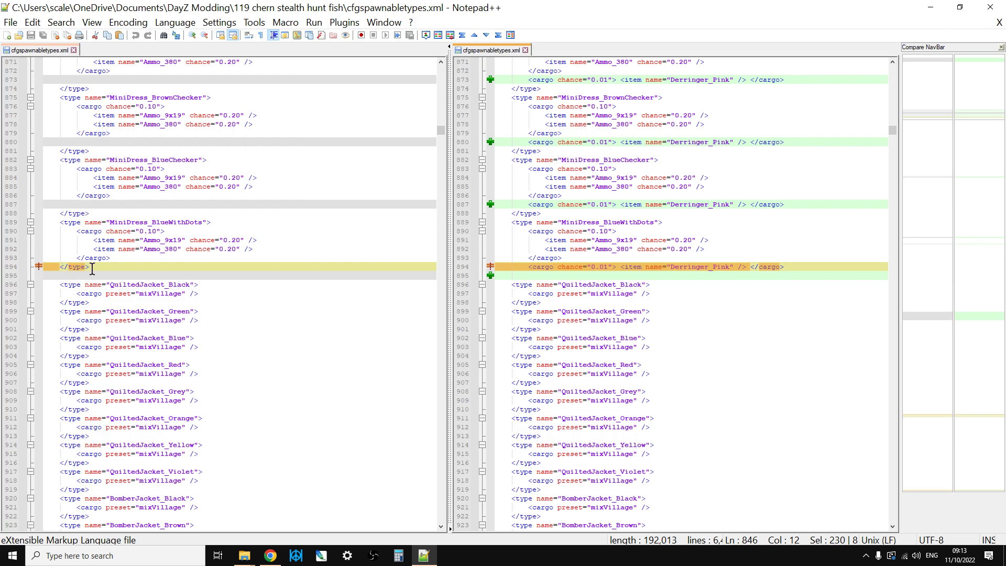
Copy the original </type> tag from the left pane and place it after the Derringer_Pink line in the 119 file
click(575, 276)
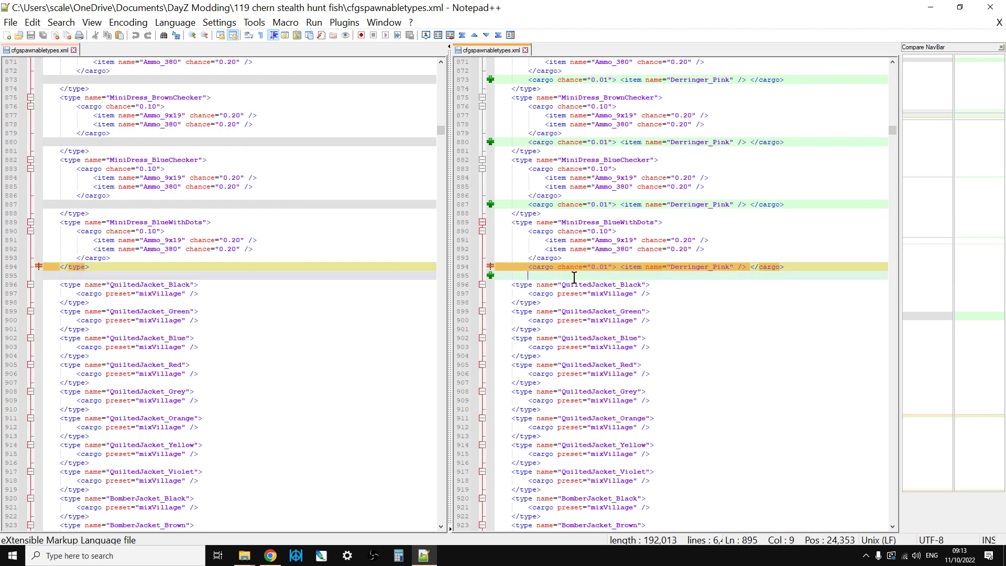
mouse_move(626, 285)
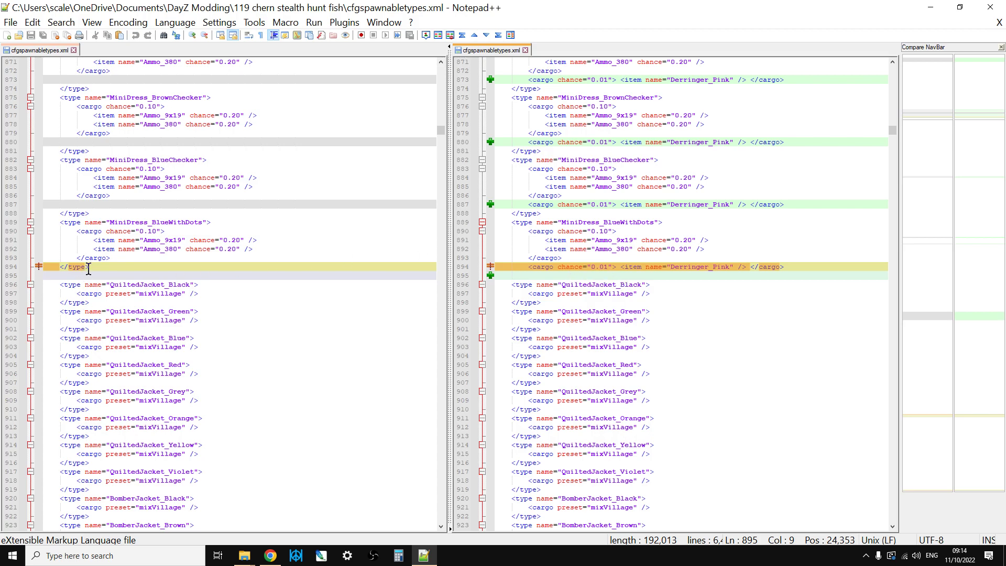
right_click(76, 267)
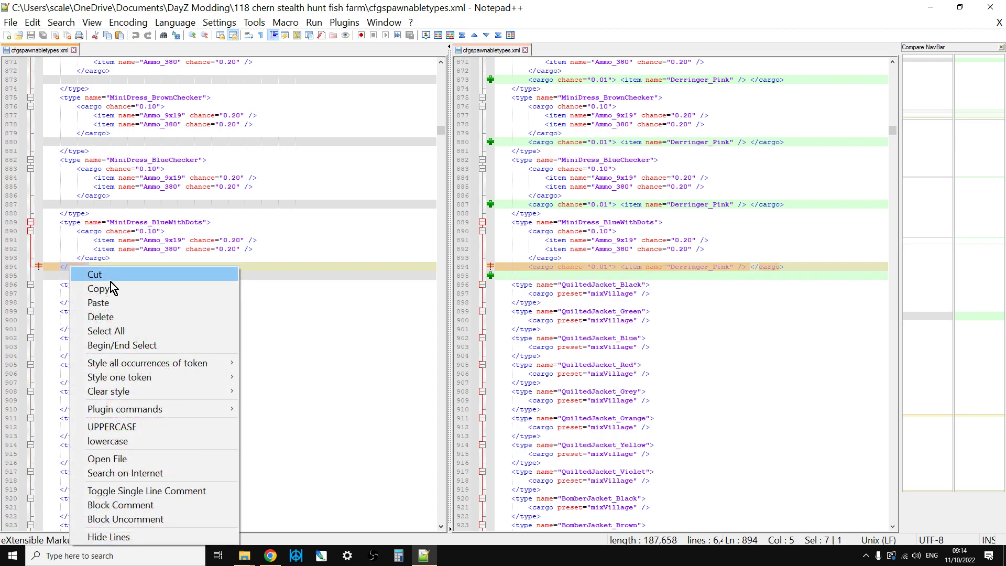
click(99, 302)
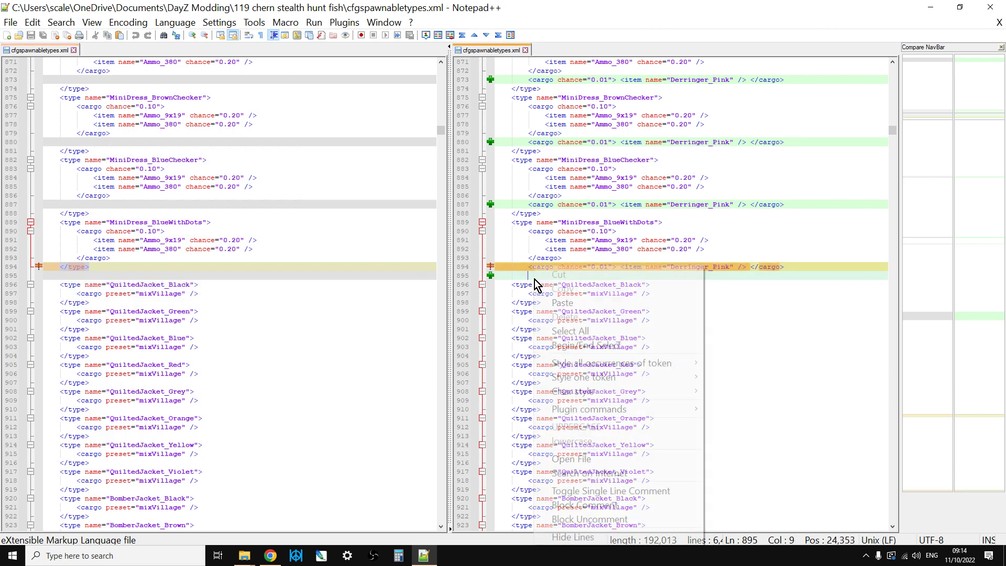
click(562, 301)
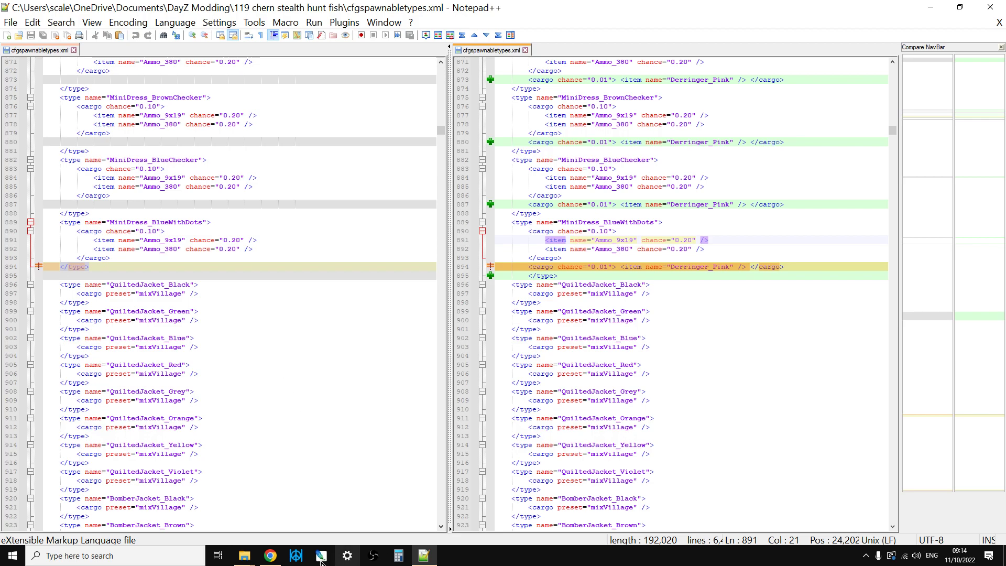
Upload the fixed 119 cfgspawnabletypes.xml to xmlvalidation.com and submit it for validation
click(269, 555)
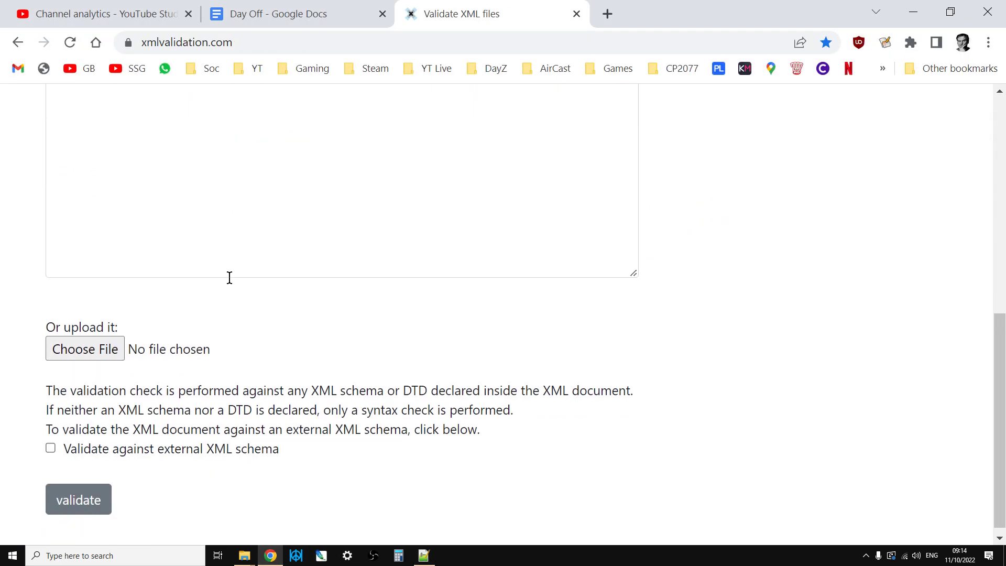
click(85, 348)
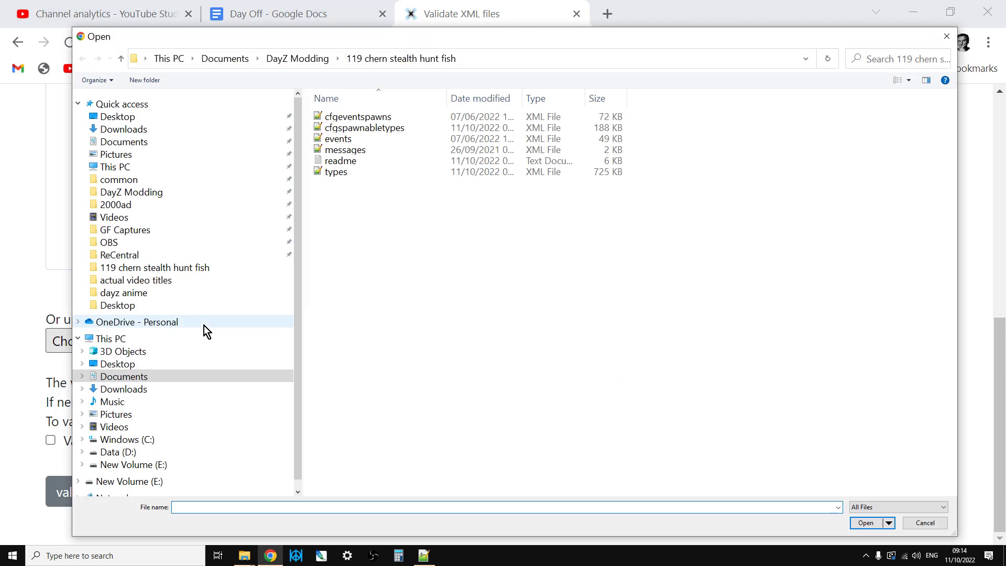
click(364, 127)
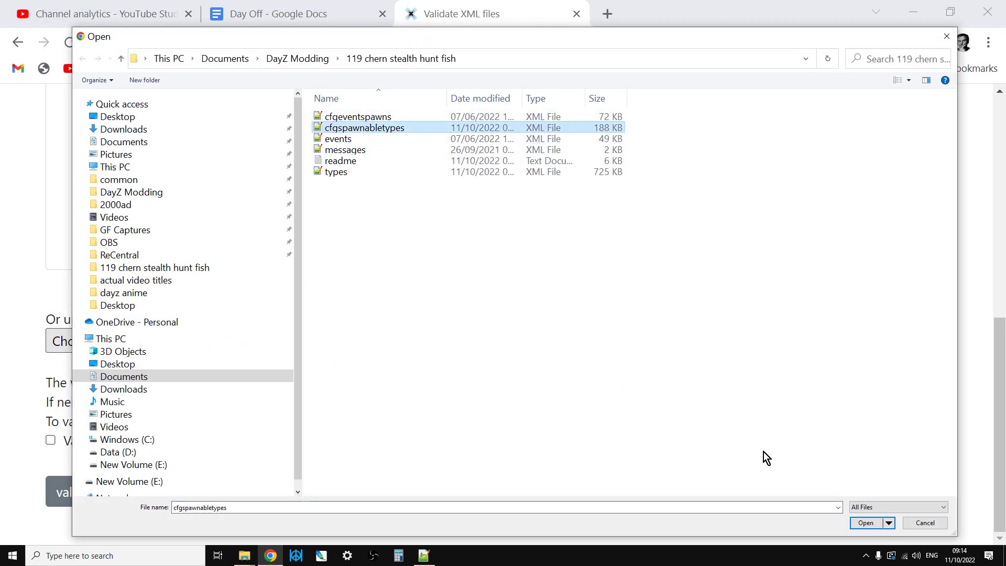
click(867, 523)
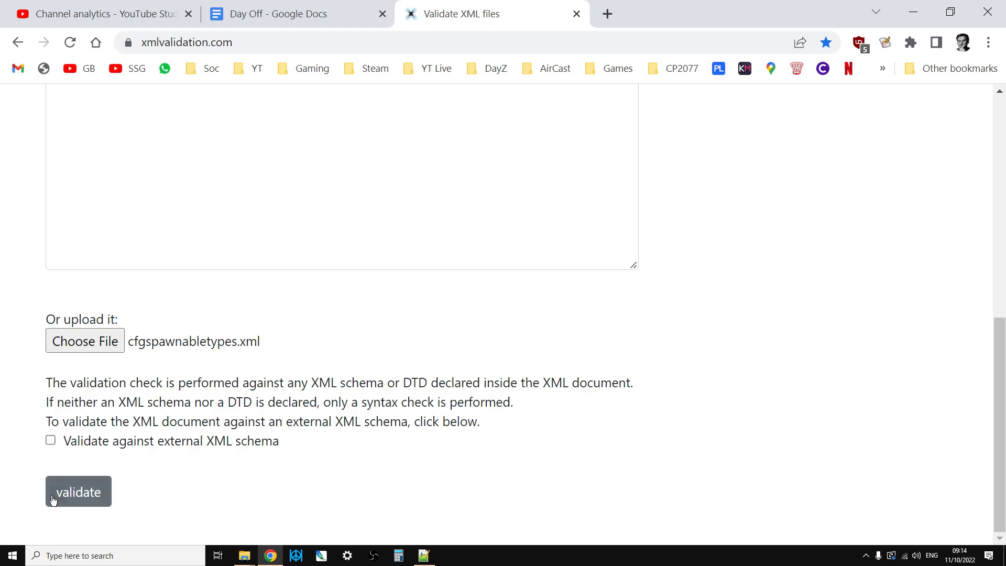
click(78, 491)
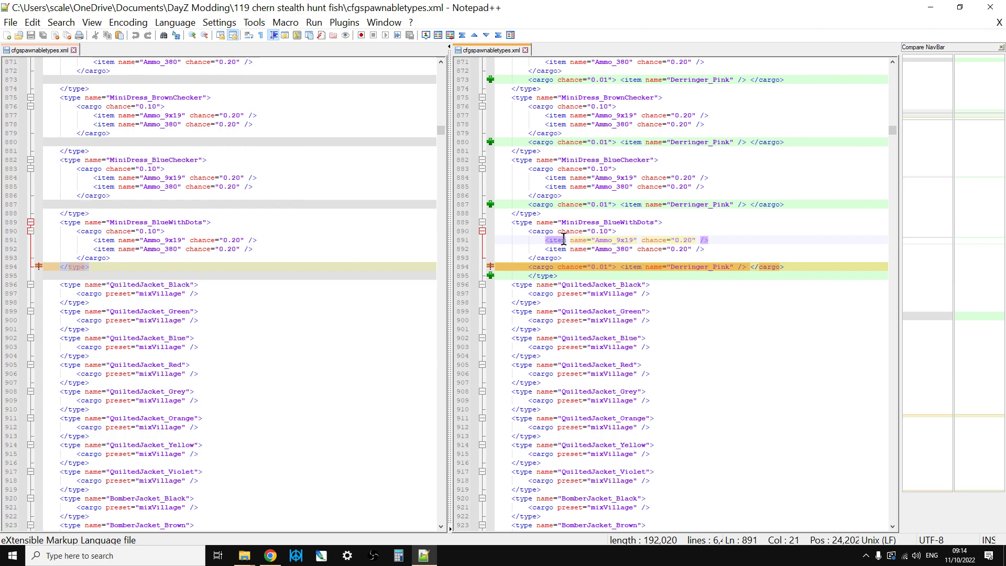
mouse_move(537, 238)
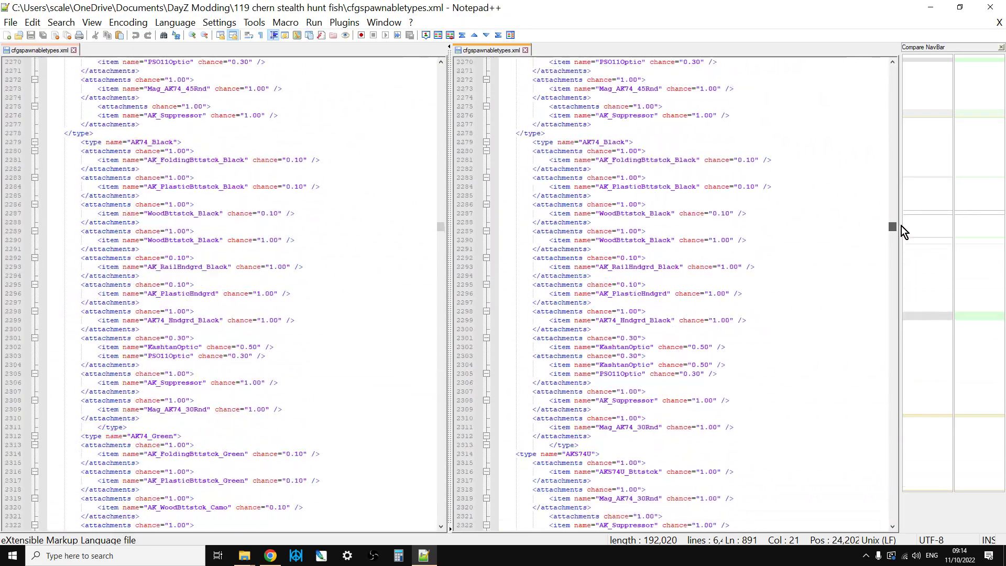
key(ctrl+Home)
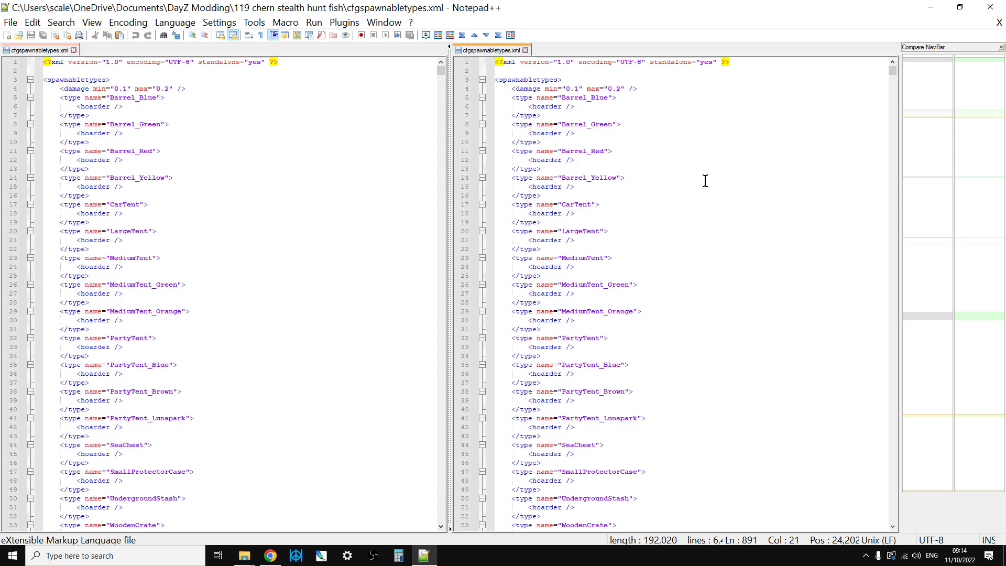
scroll(down, 3)
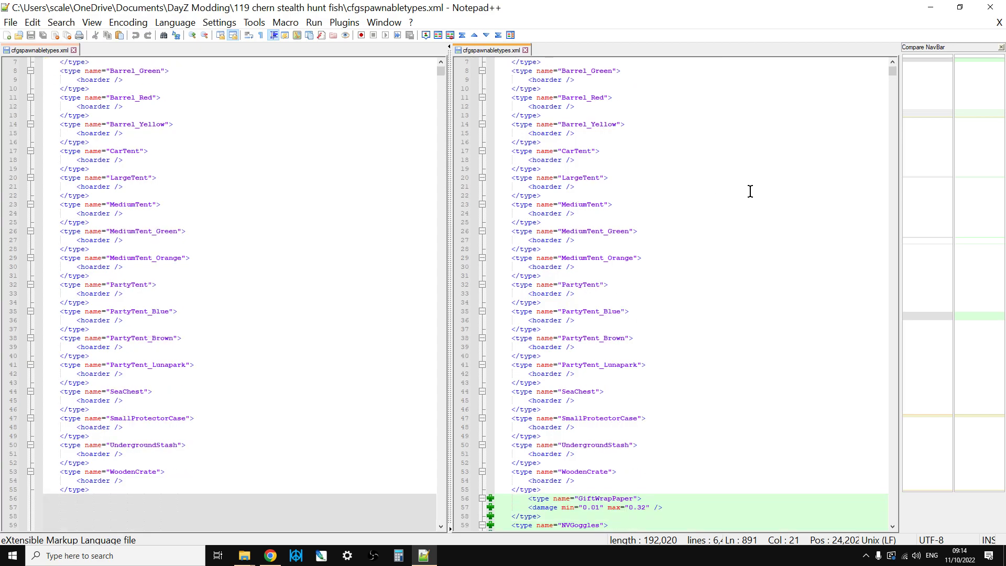
scroll(down, 3)
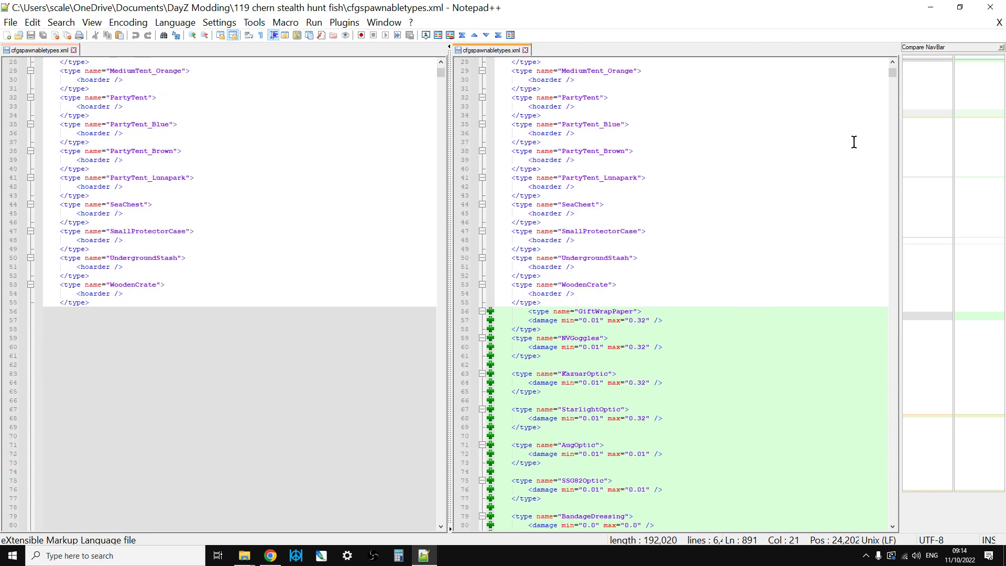
scroll(down, 3)
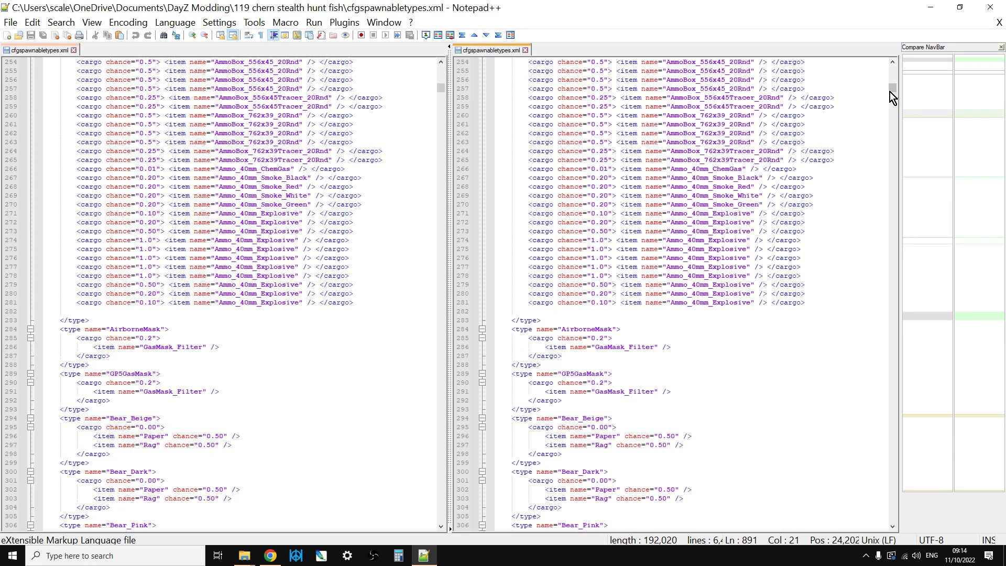
scroll(down, 3)
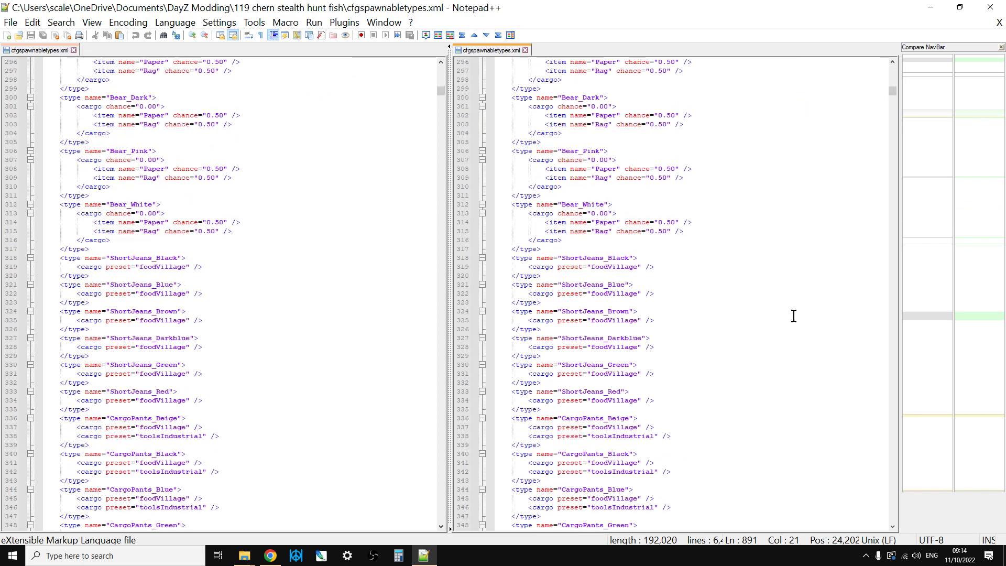
scroll(down, 3)
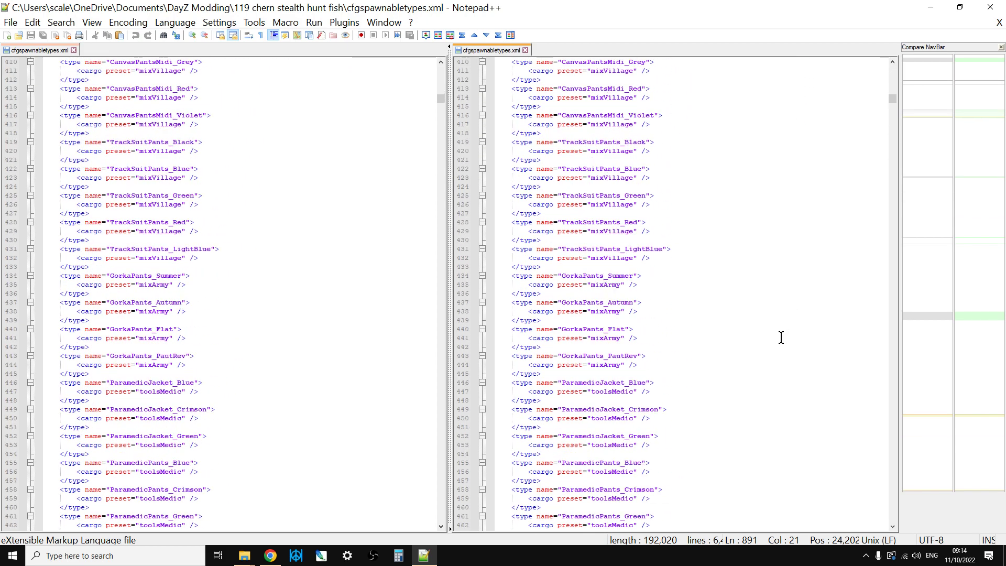
scroll(down, 3)
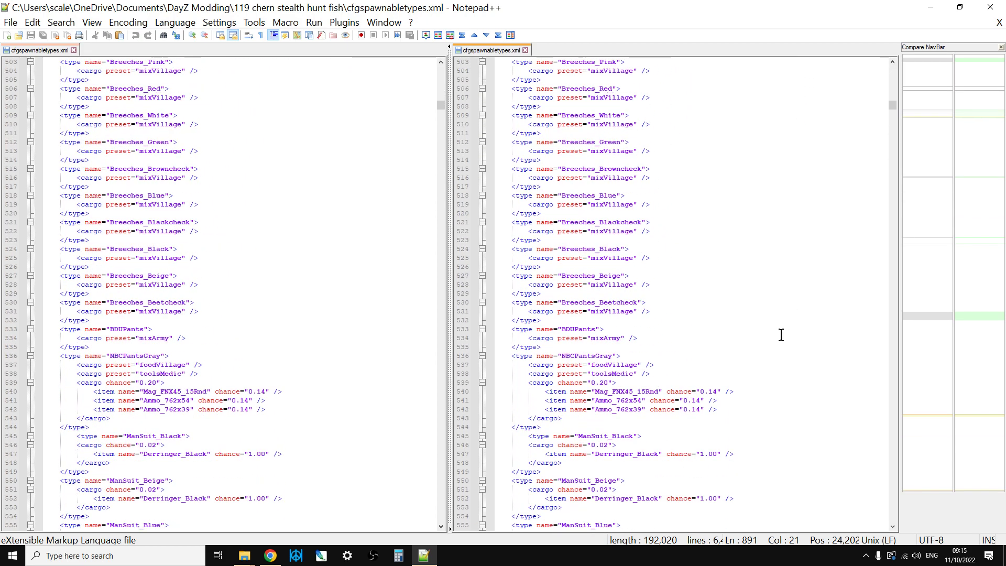
scroll(down, 3)
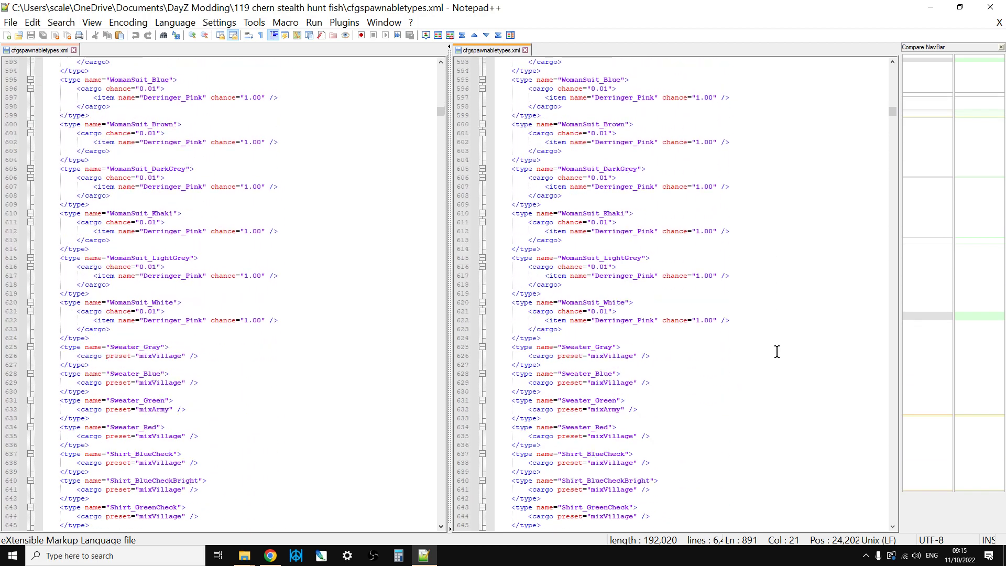
scroll(down, 3)
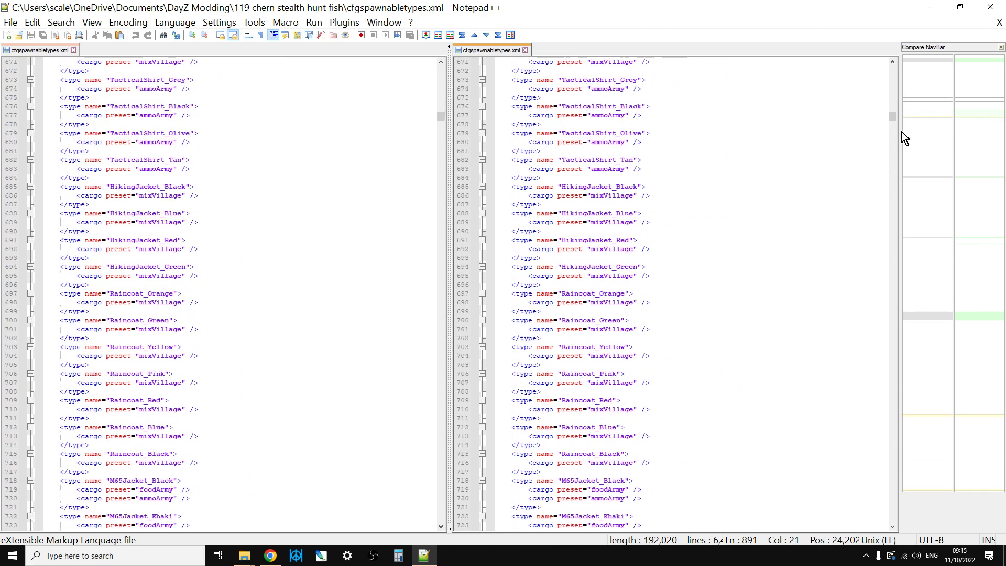
scroll(down, 3)
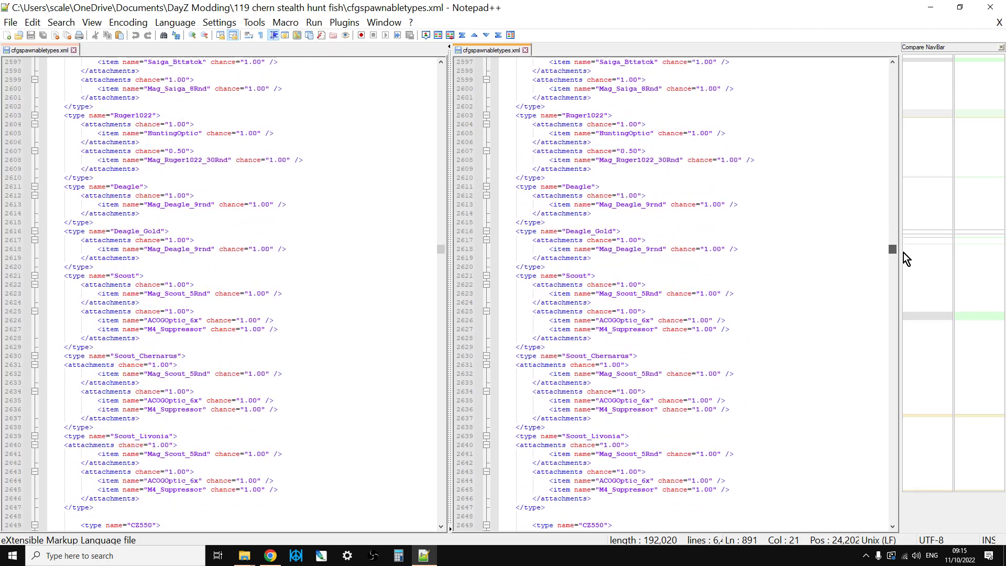
scroll(down, 3)
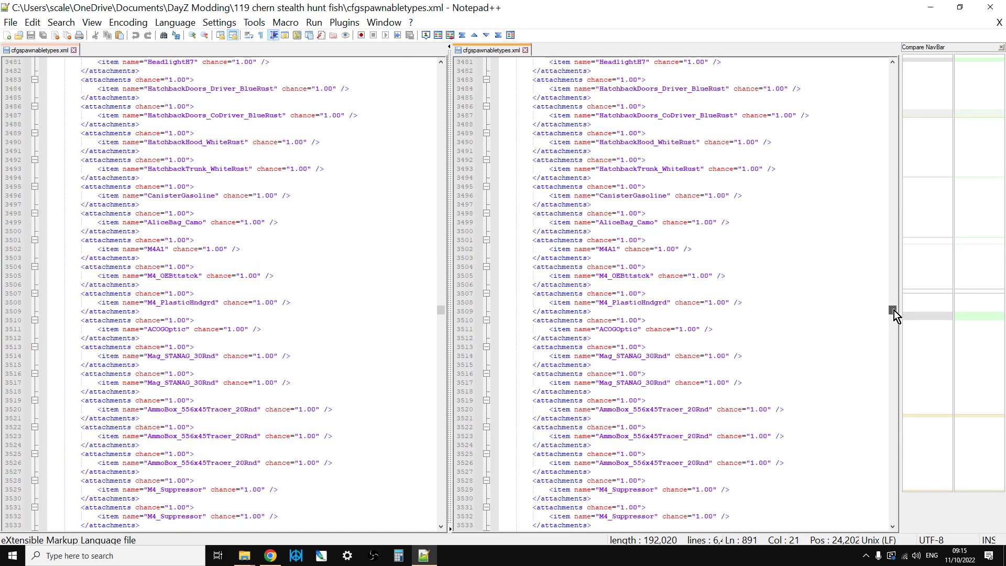
scroll(down, 3)
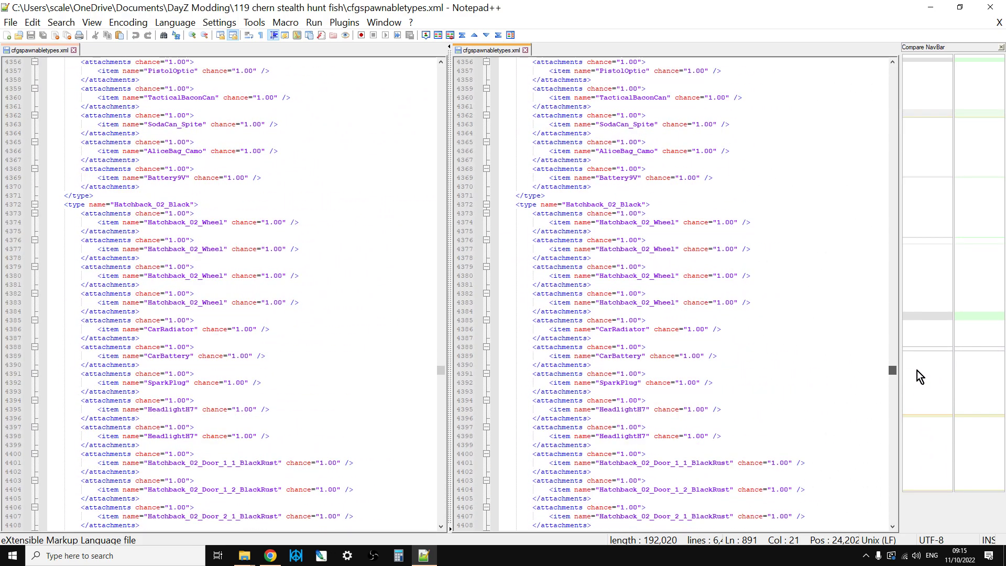
scroll(up, 3)
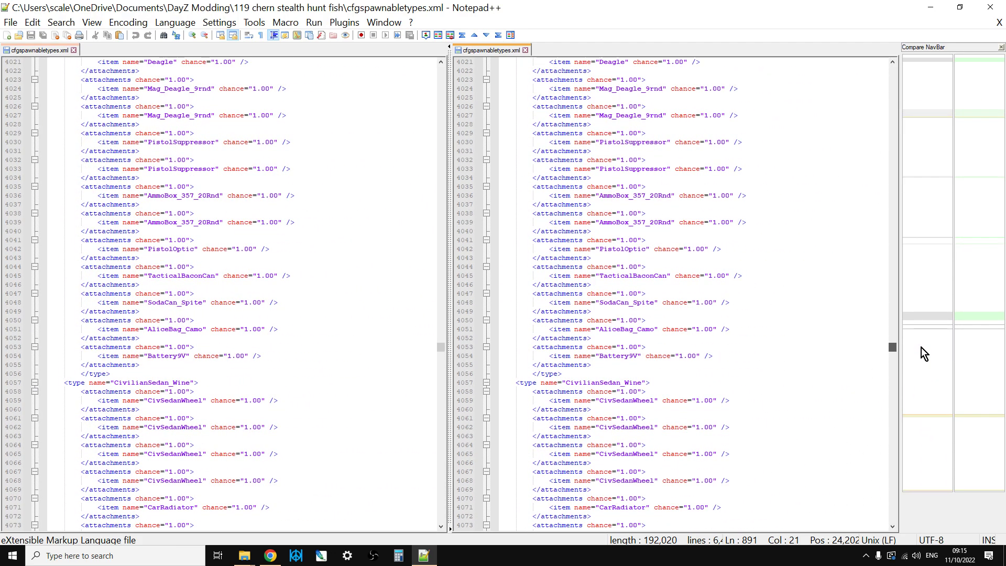
scroll(up, 3)
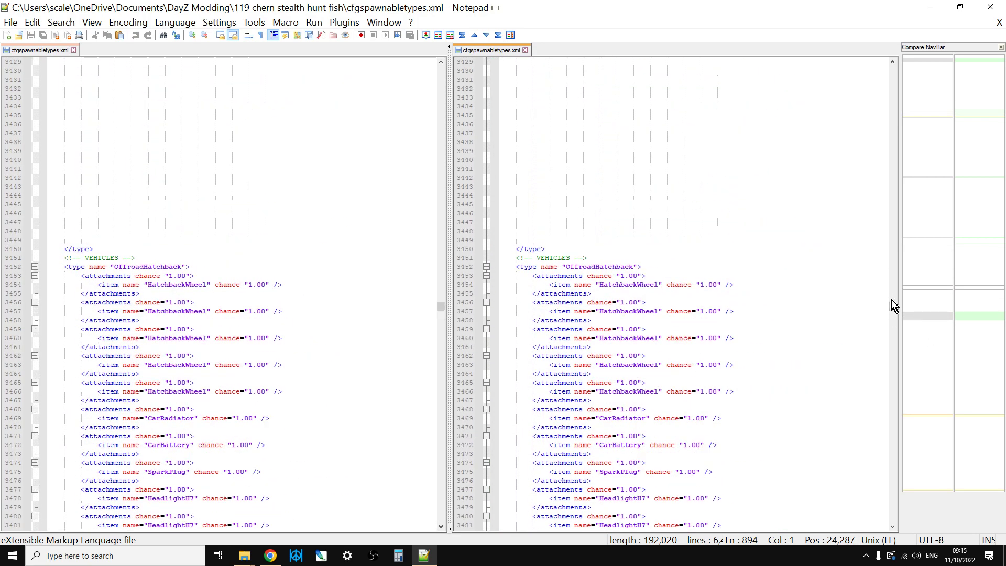
mouse_move(898, 296)
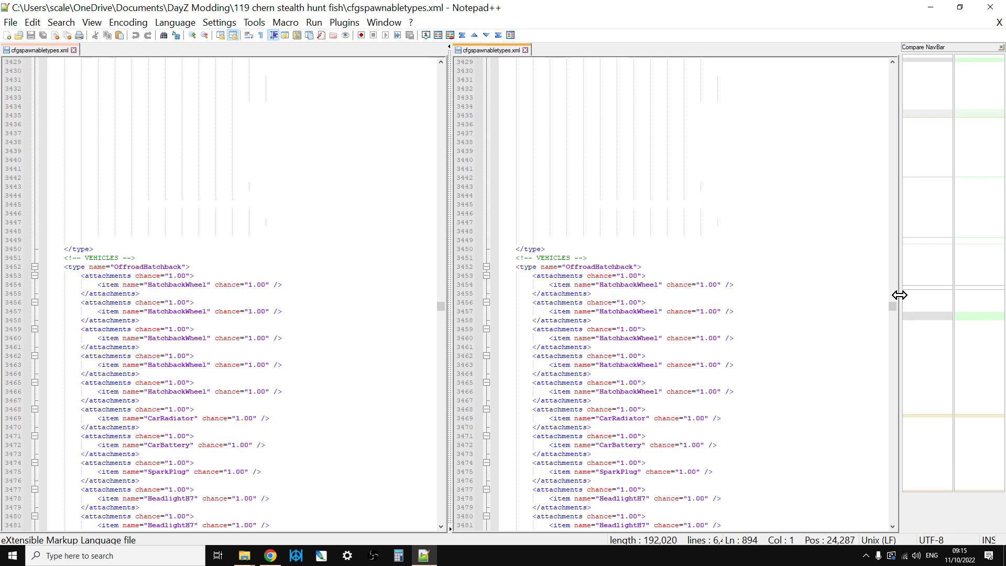
scroll(up, 3)
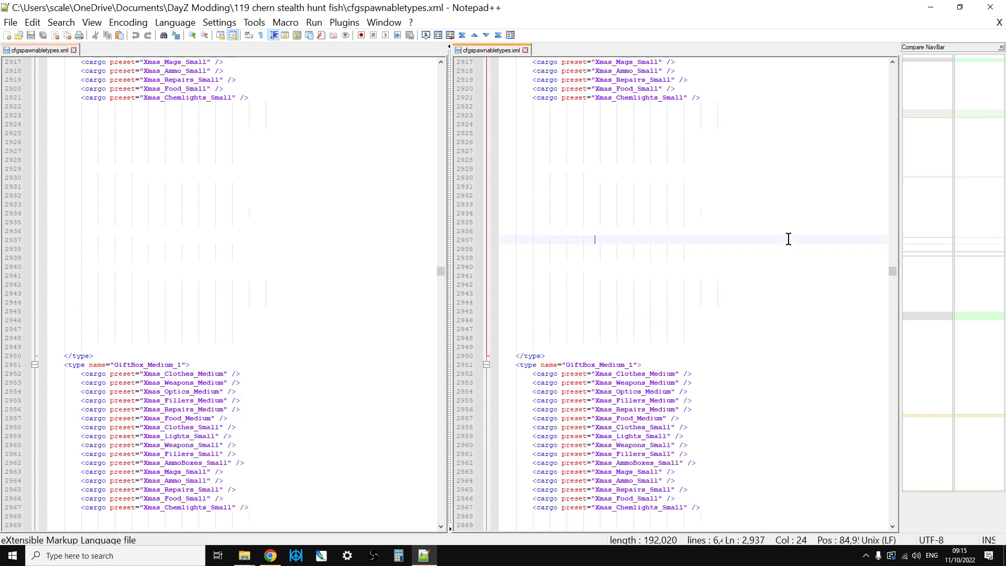
Search for 'zm' to jump both copies to the START OF ZOMBIES comment near line 1041
key(ctrl+f)
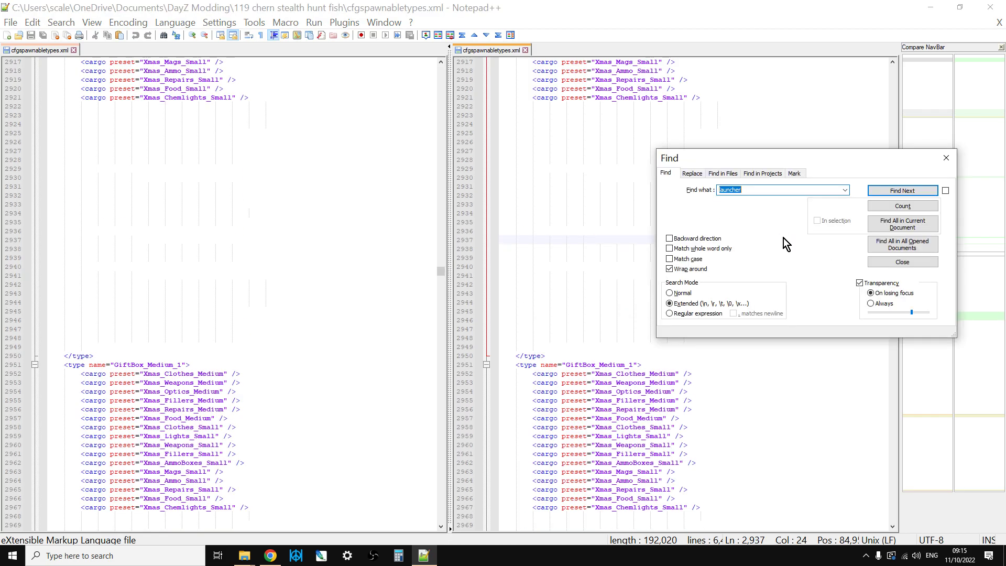
text(zm)
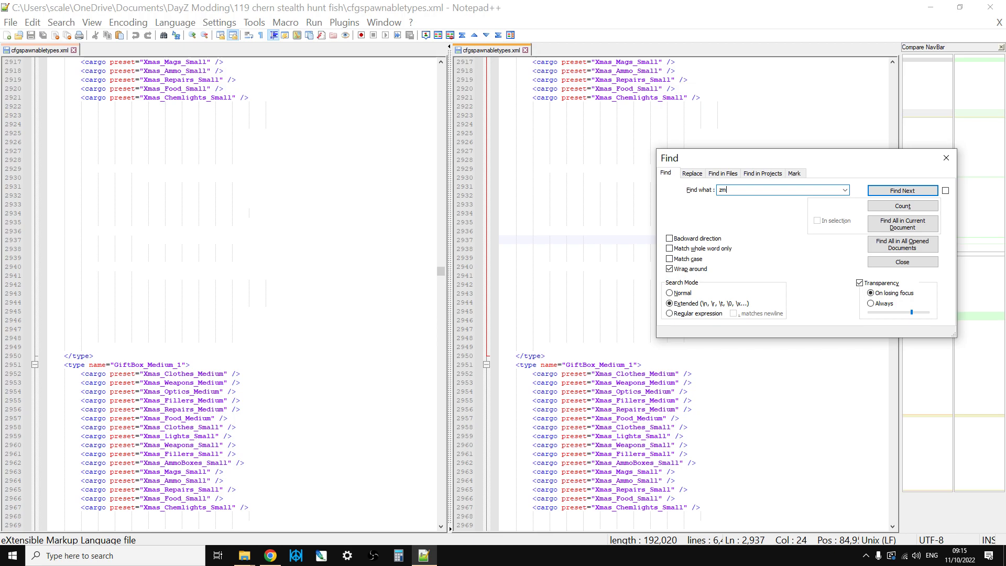
click(901, 189)
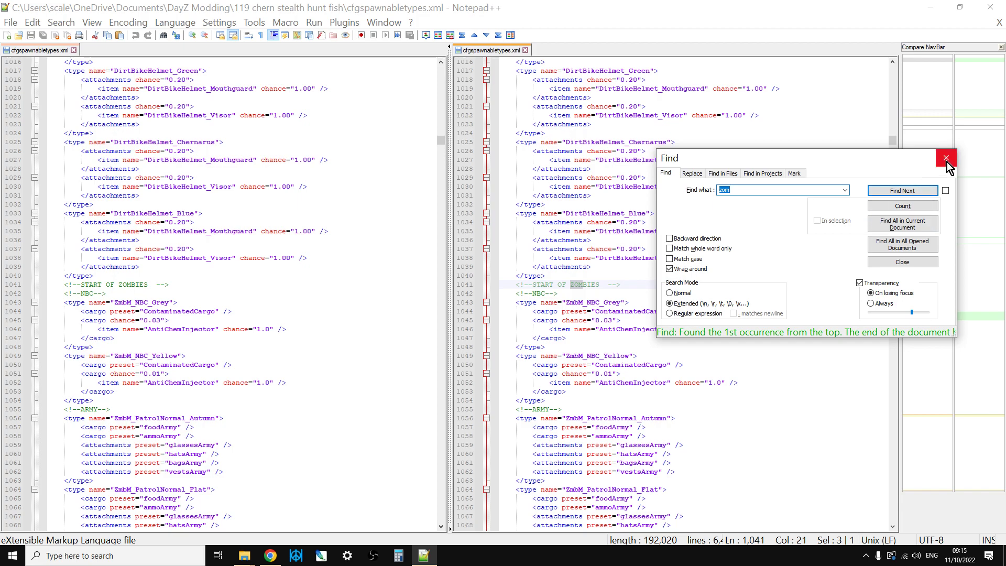
click(945, 158)
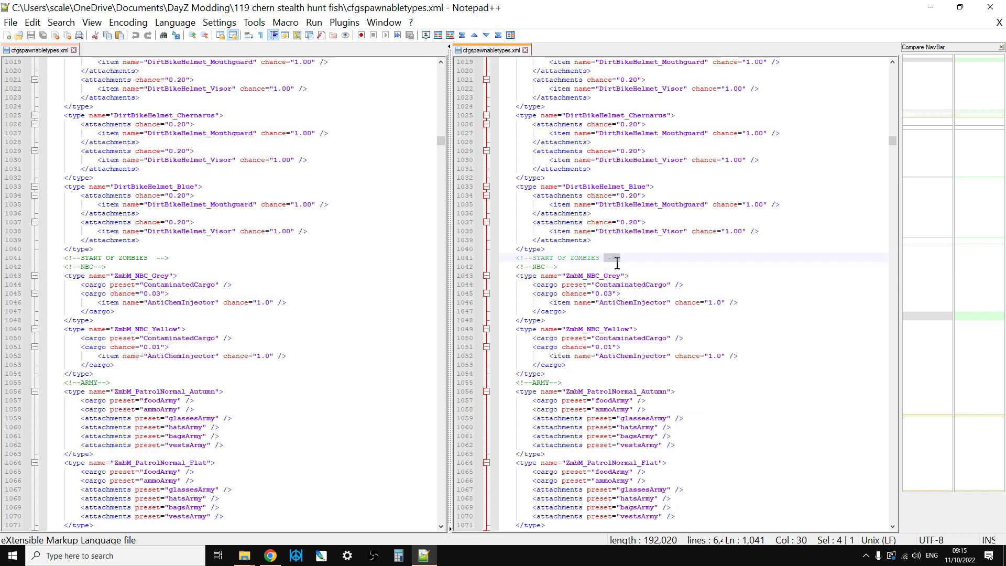
mouse_move(623, 270)
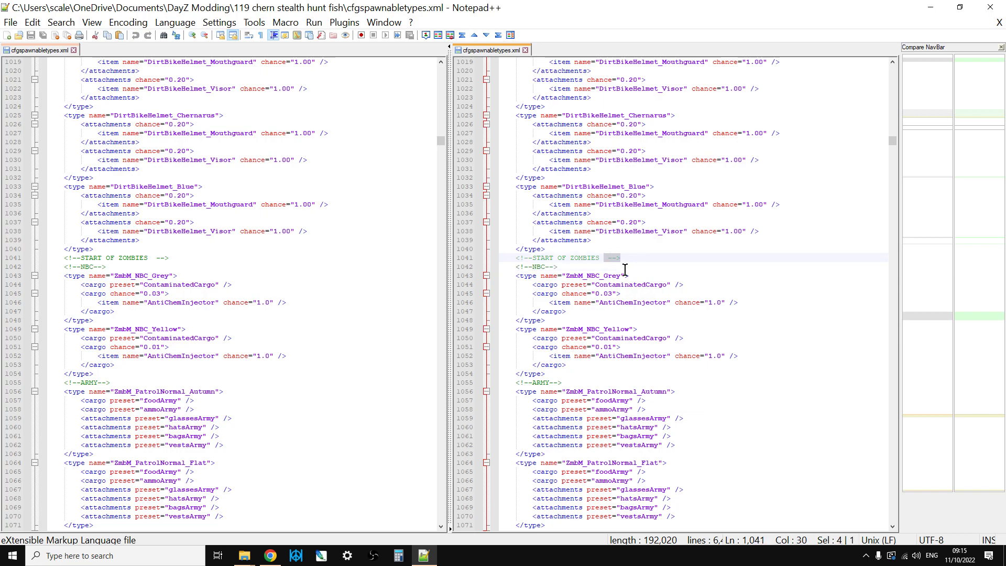
mouse_move(613, 266)
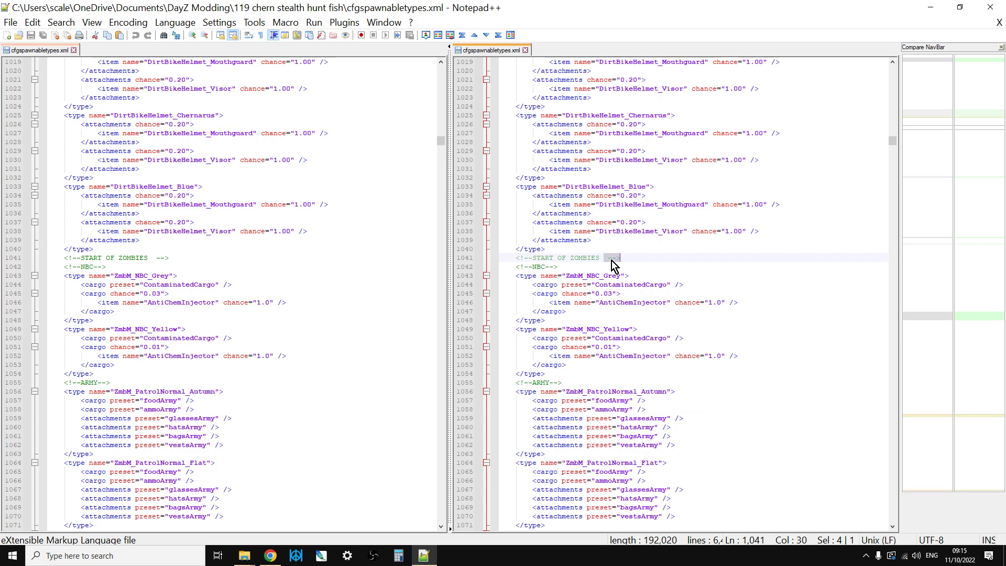
mouse_move(623, 259)
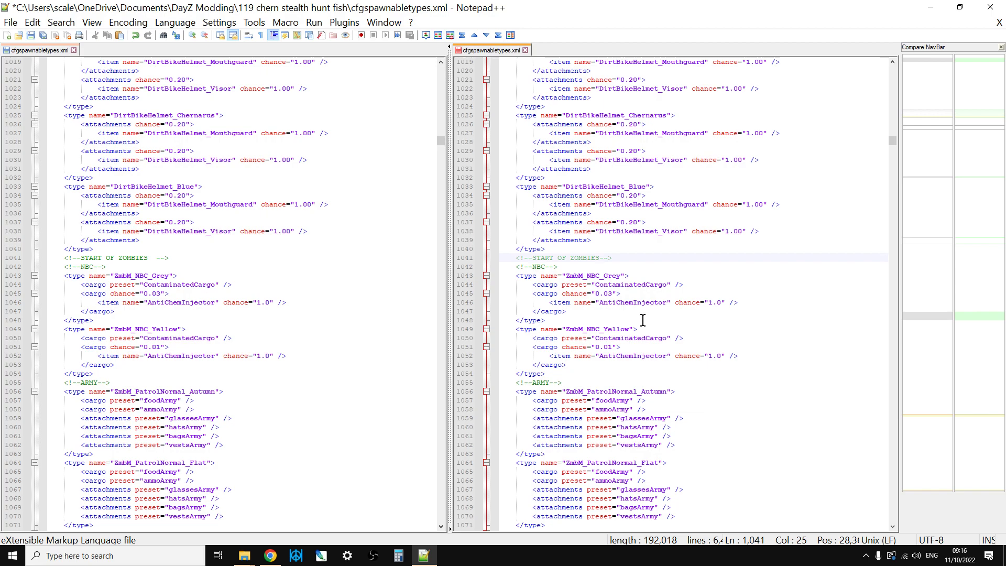
mouse_move(585, 304)
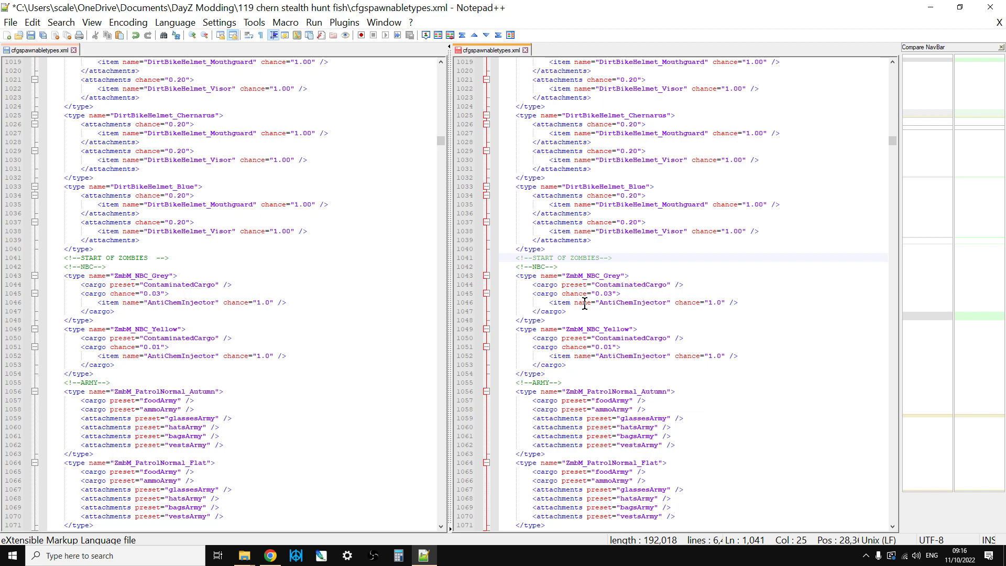
Trim the START OF ZOMBIES comment's trailing spaces and dashes so it closes directly with -->
click(596, 258)
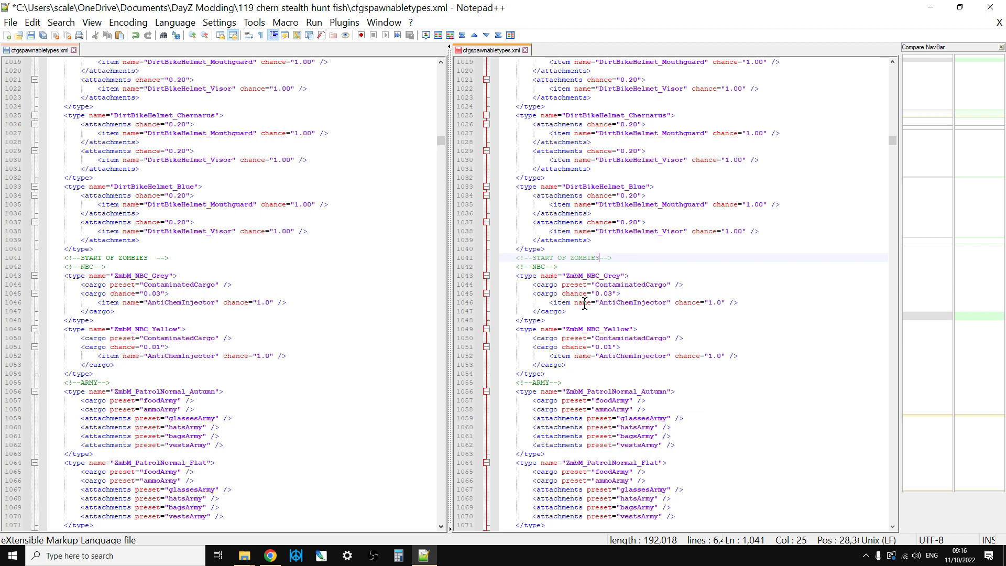
mouse_move(577, 274)
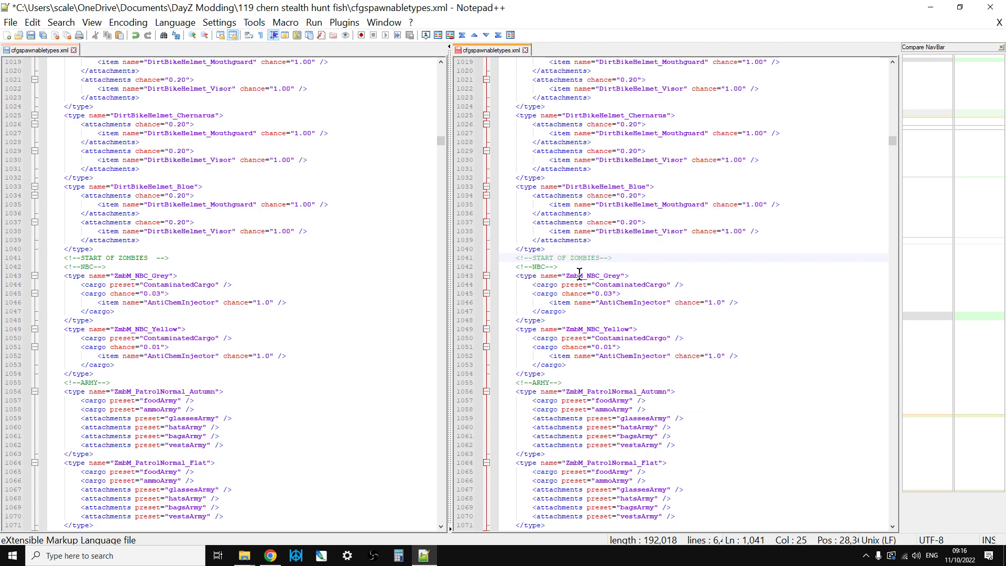
mouse_move(592, 257)
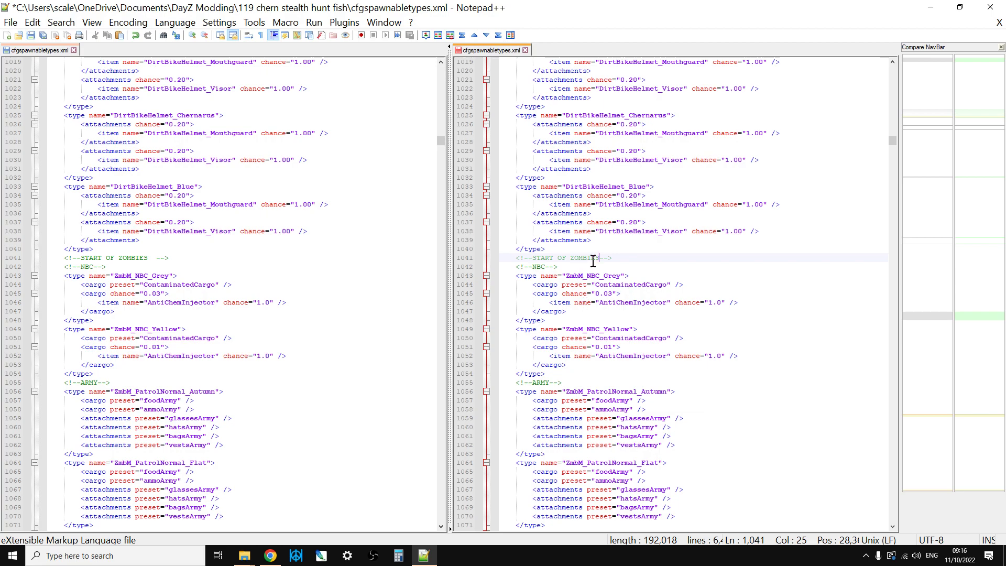
mouse_move(490, 353)
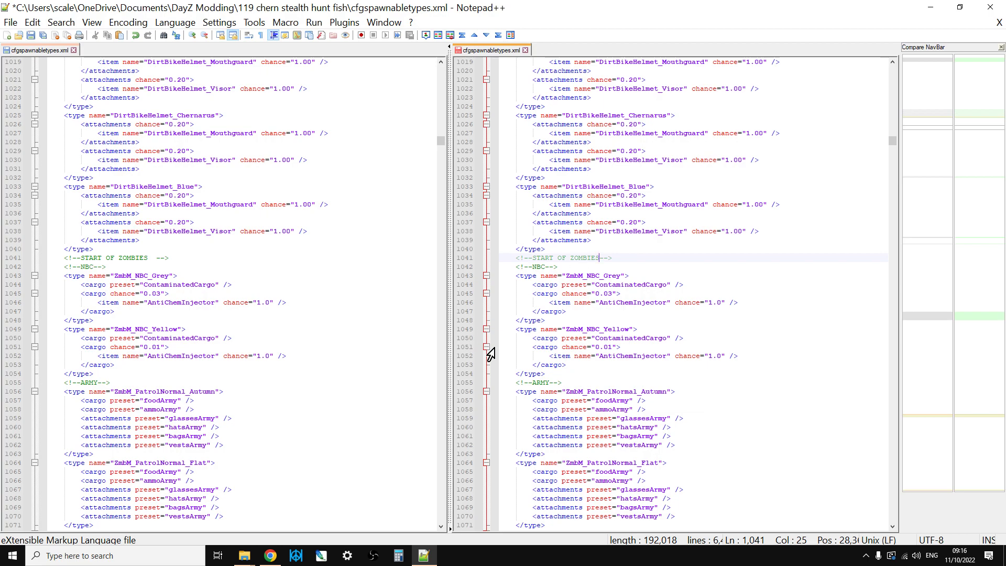